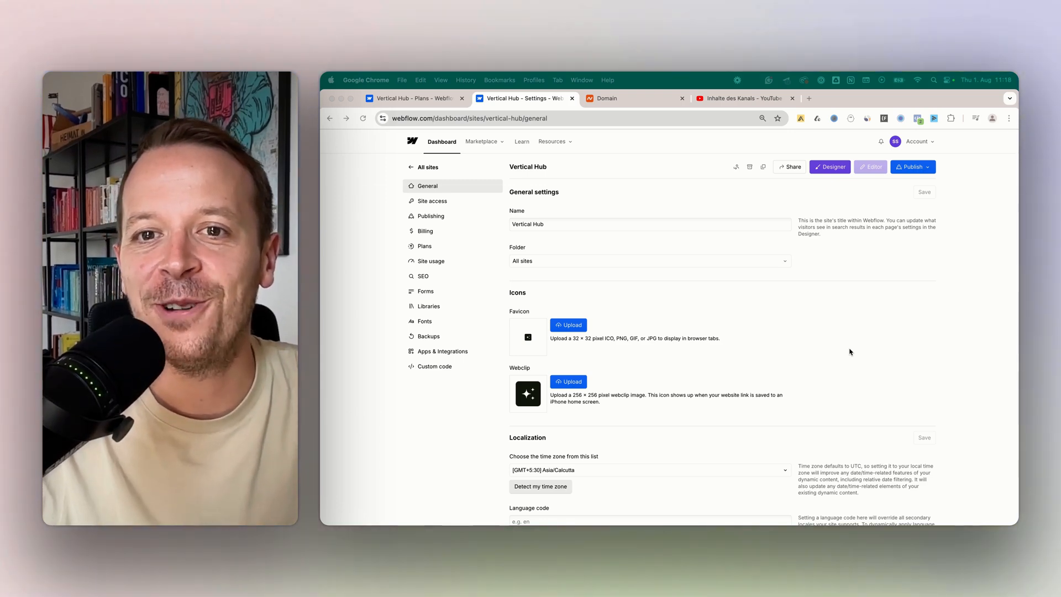
mouse_move(766, 355)
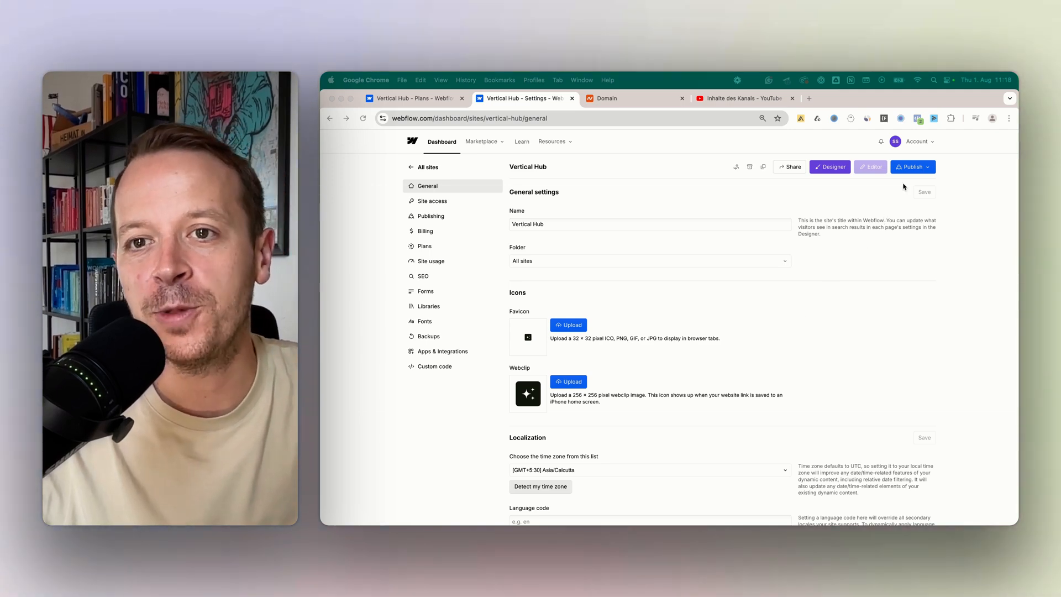
mouse_move(797, 254)
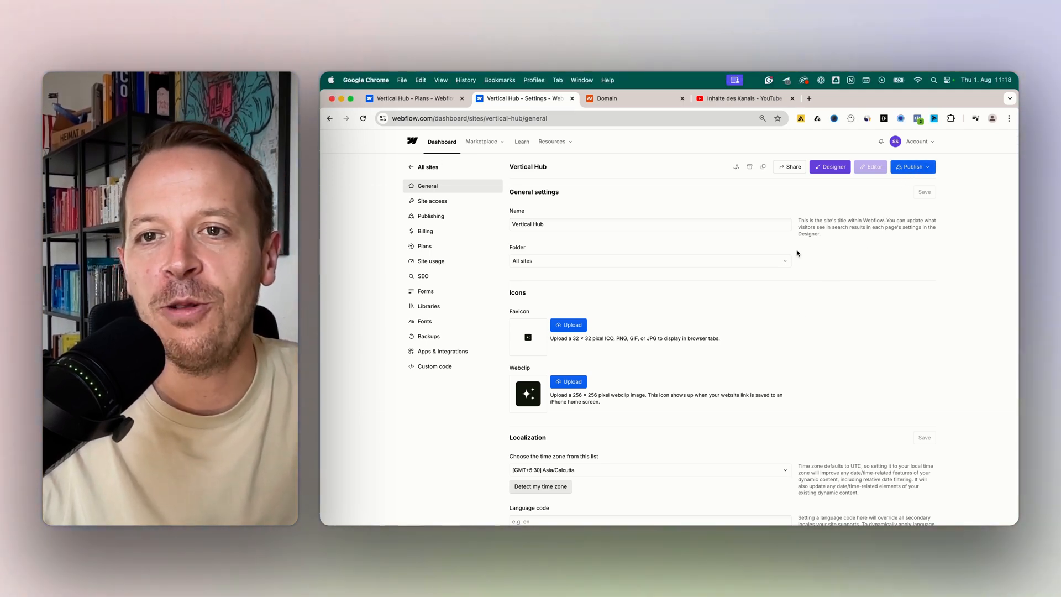
Show the publish destinations and select the unpublished staging webflow.io domain name.
left_click(913, 167)
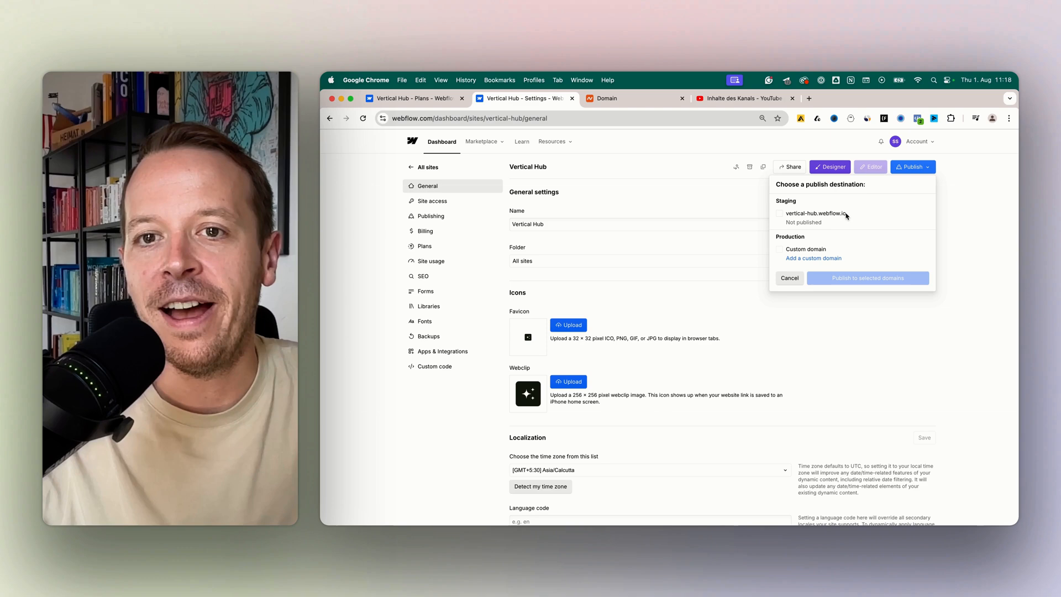
mouse_move(799, 233)
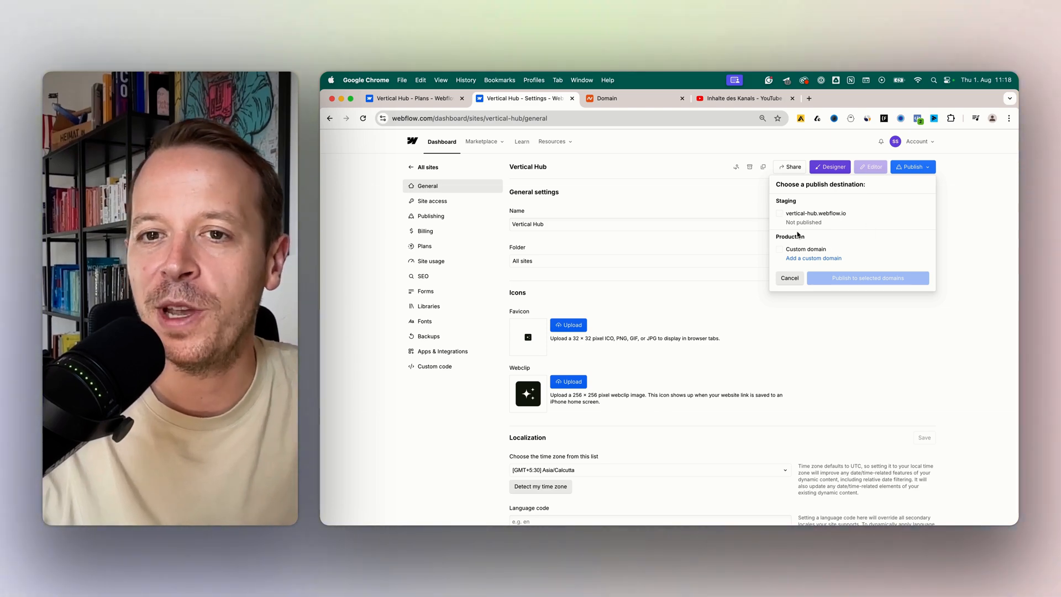
double_click(816, 214)
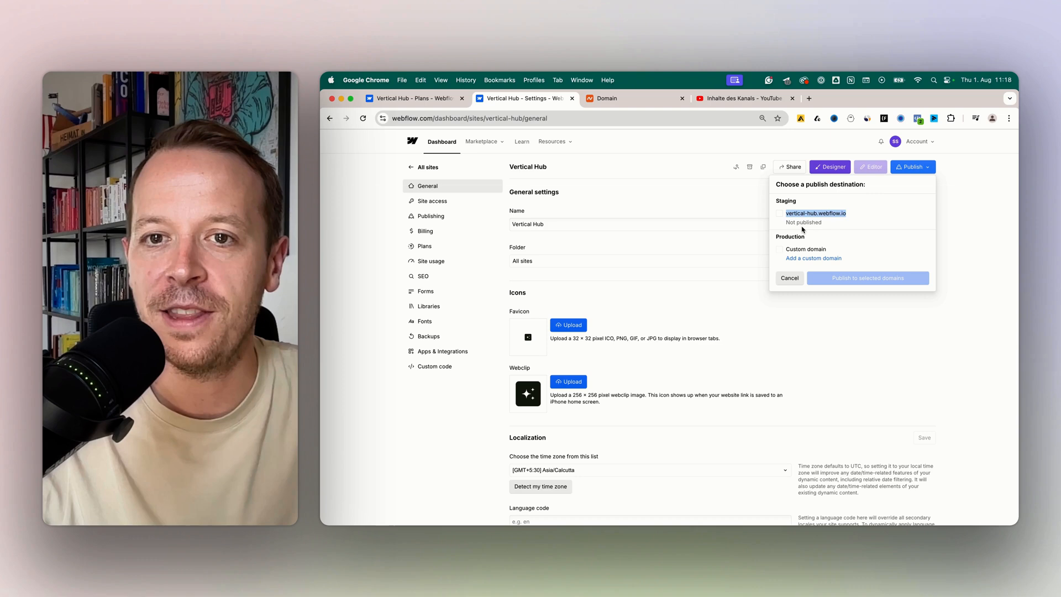
mouse_move(813, 235)
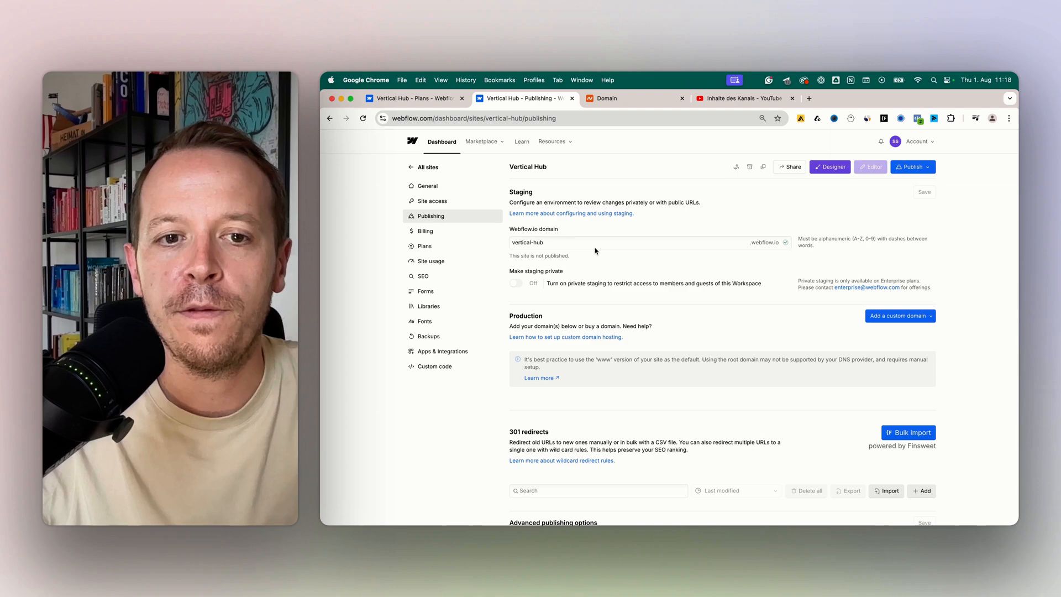
Scroll to Production and bring up the Add a custom domain options.
scroll("down", 3)
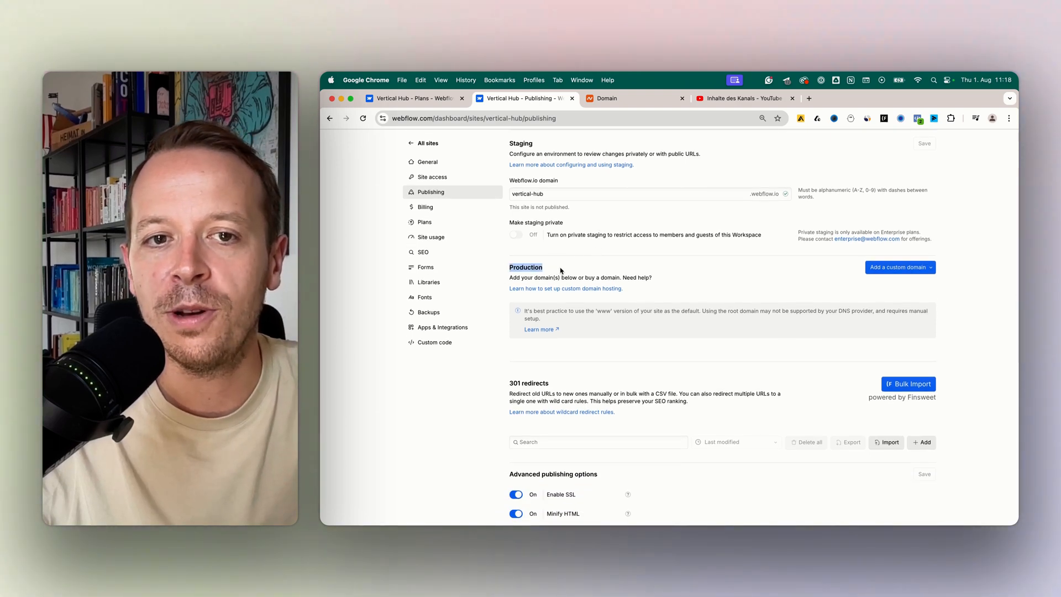
left_click(900, 267)
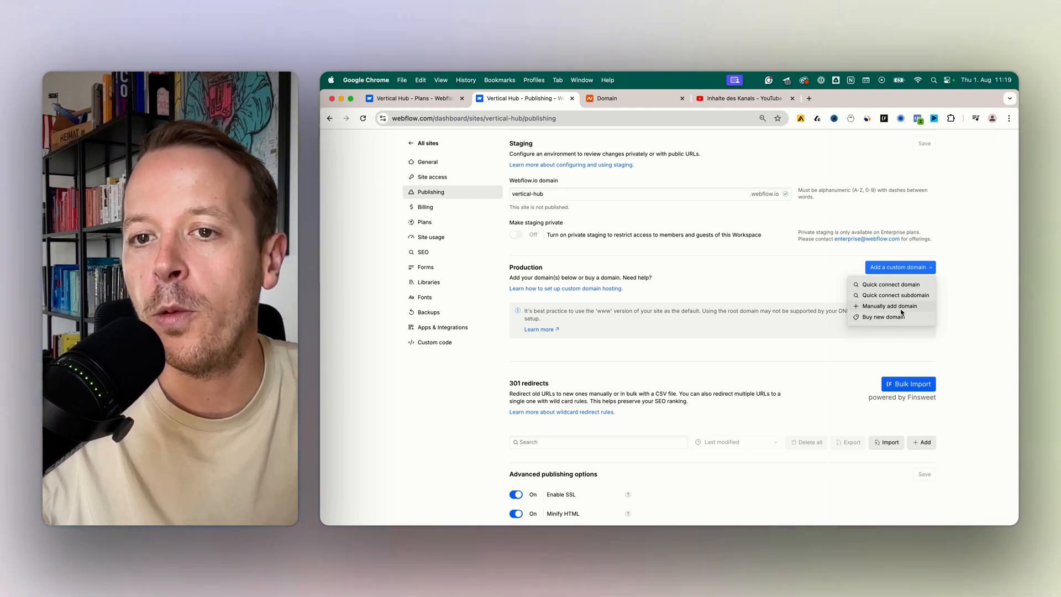
Manually add the custom domain verticalhub.co and scroll to its DNS verification records.
left_click(890, 306)
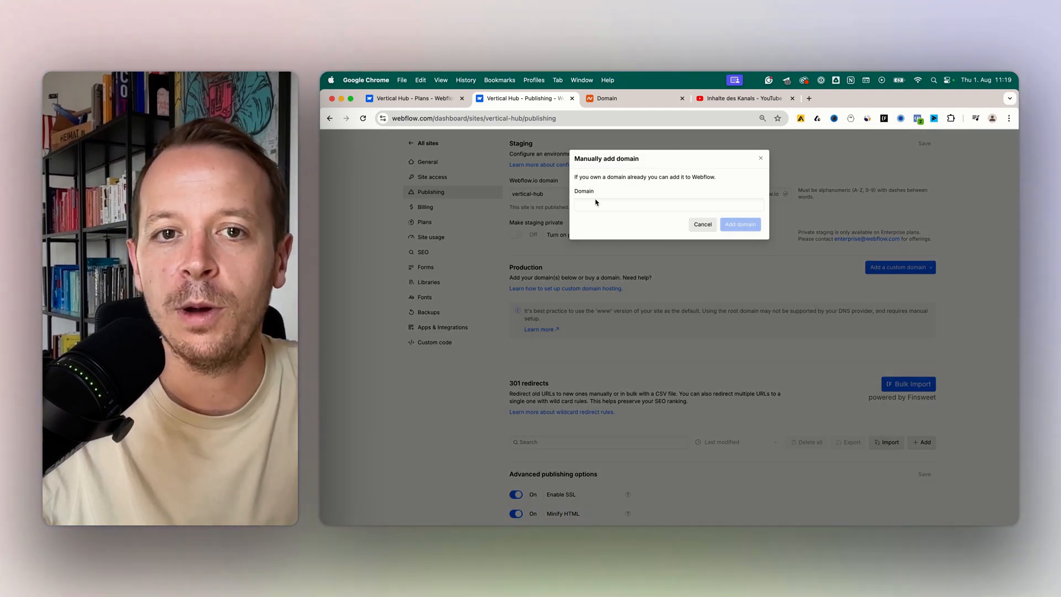
type("verticalhub.co")
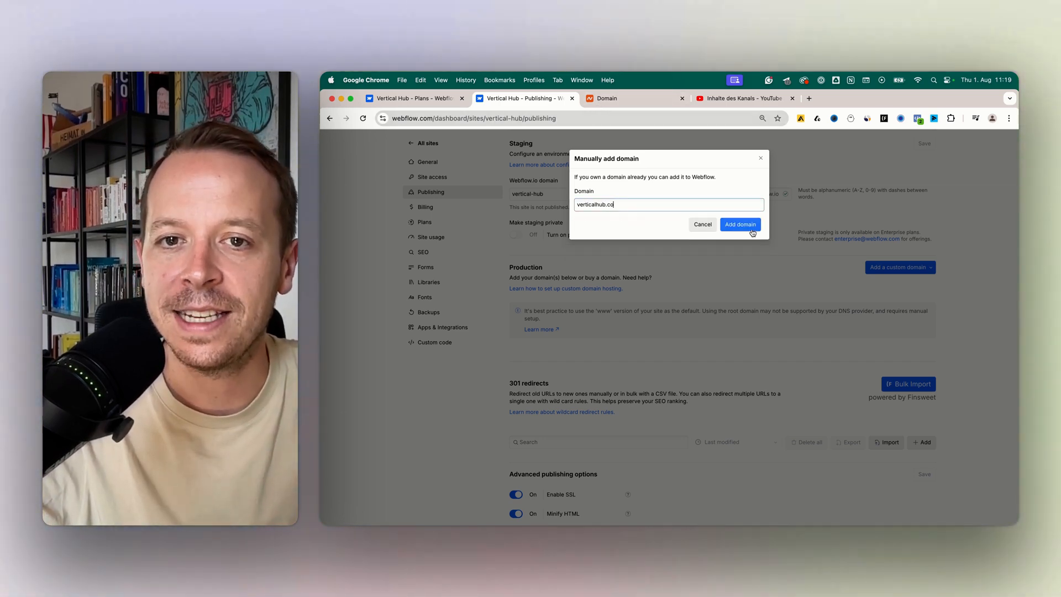
left_click(739, 223)
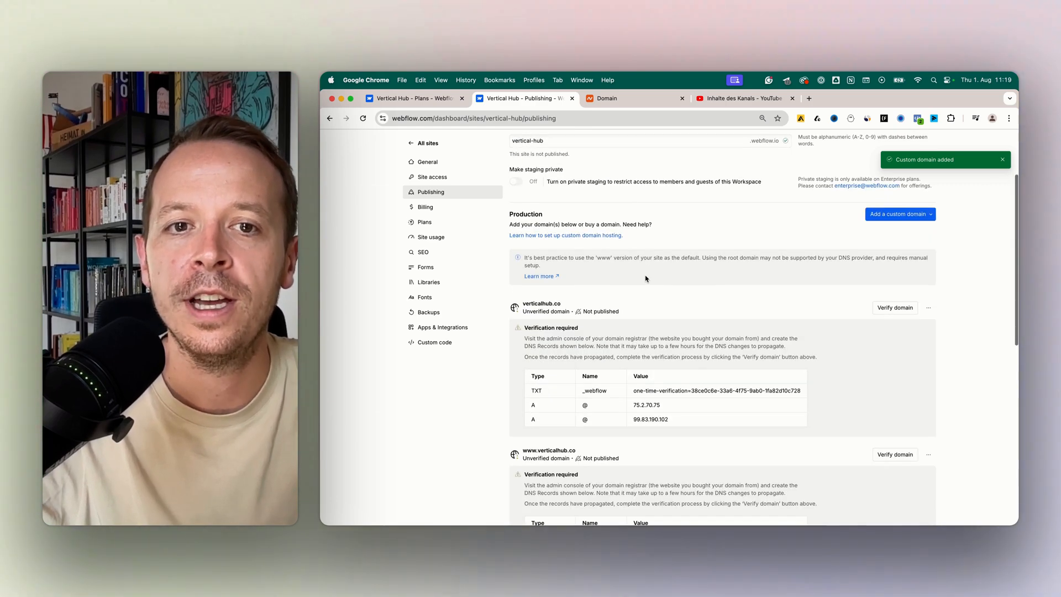
scroll("down", 3)
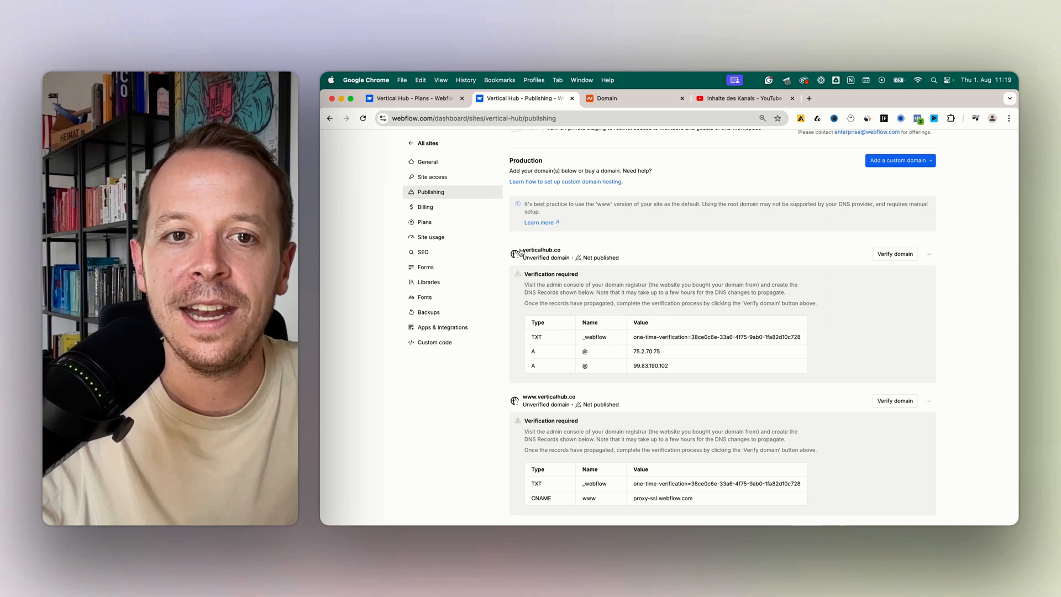
mouse_move(634, 301)
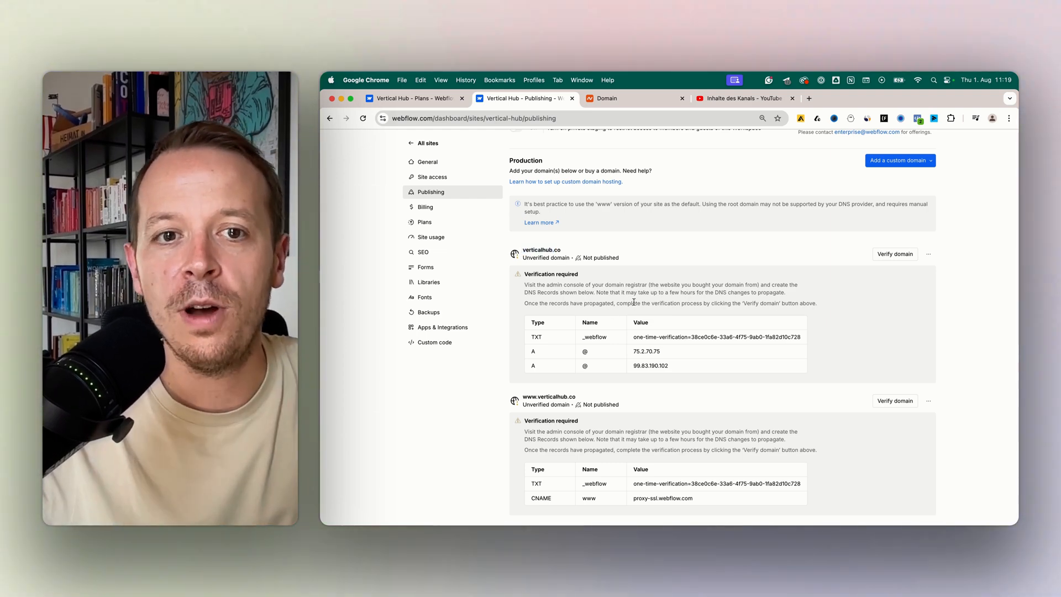
Open Namecheap's Advanced DNS host records for verticalhub.co, then return to Webflow.
left_click(636, 98)
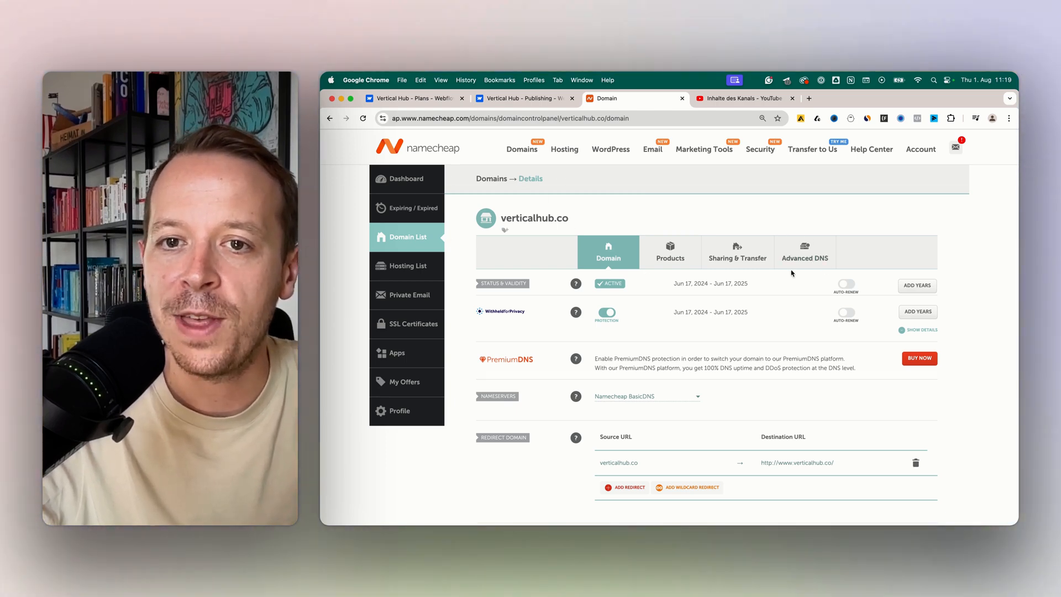
left_click(804, 257)
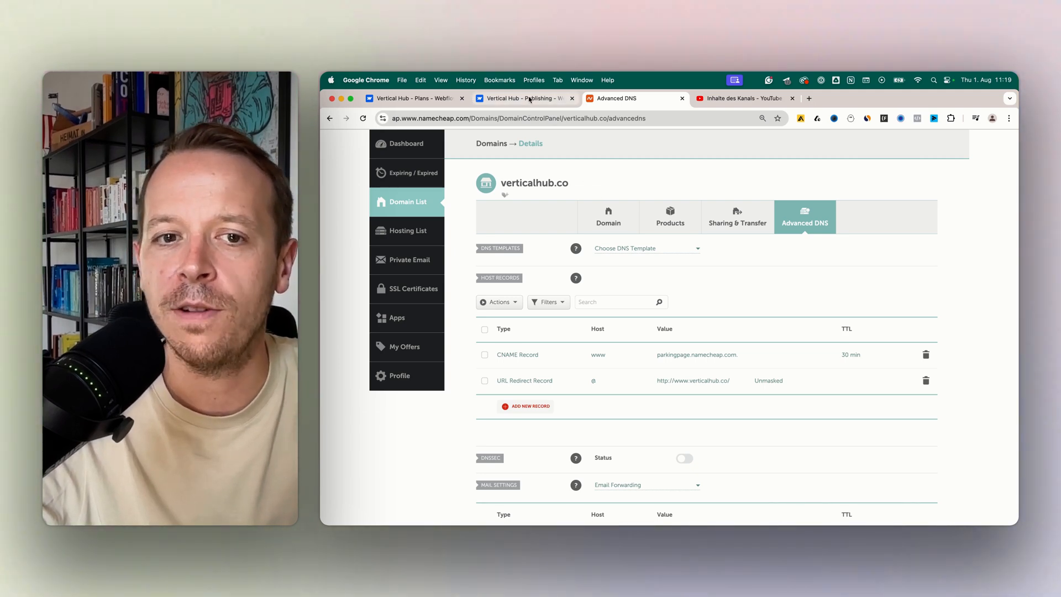
left_click(524, 99)
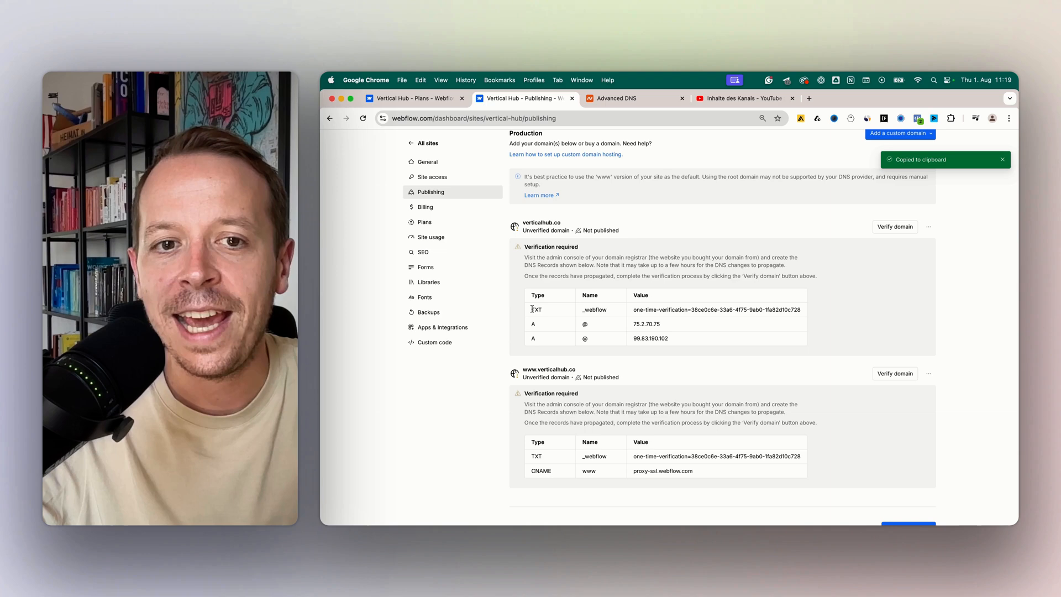
Save a _webflow TXT record with Webflow's one-time verification value and 1 min TTL.
left_click(635, 99)
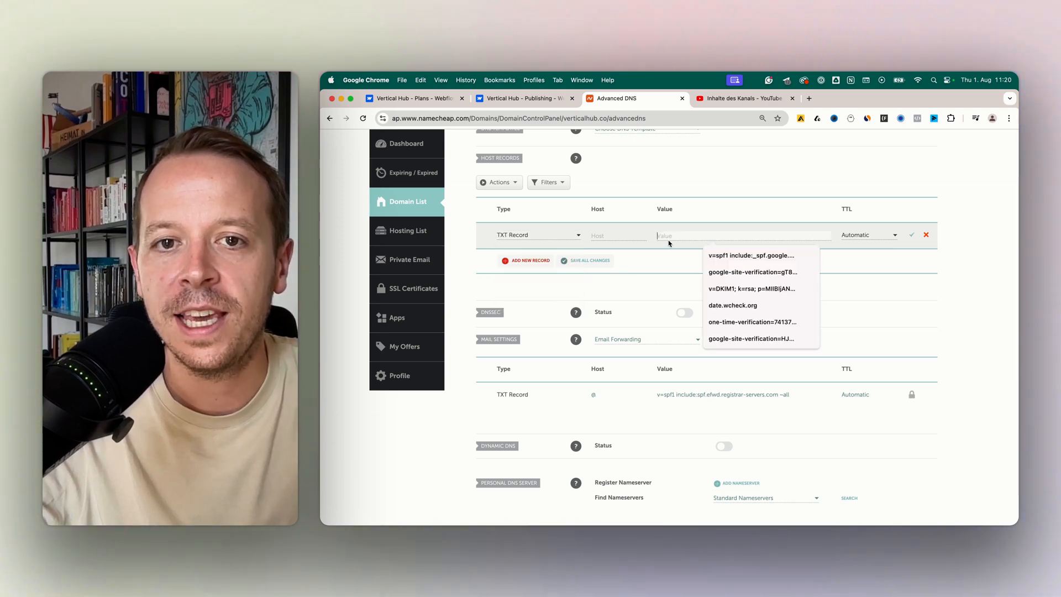
type("_webflow")
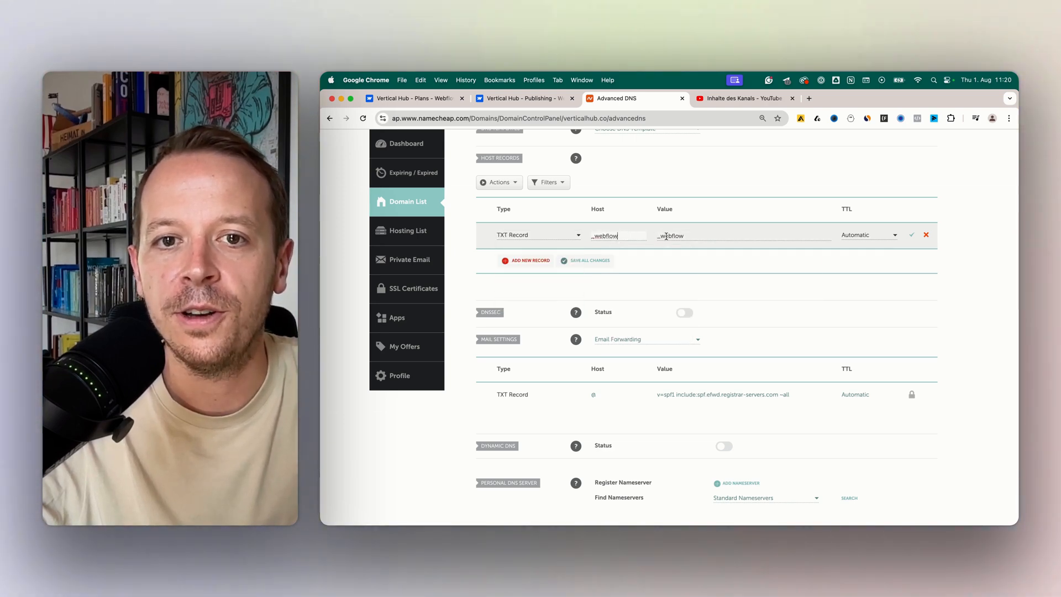
left_click(742, 235)
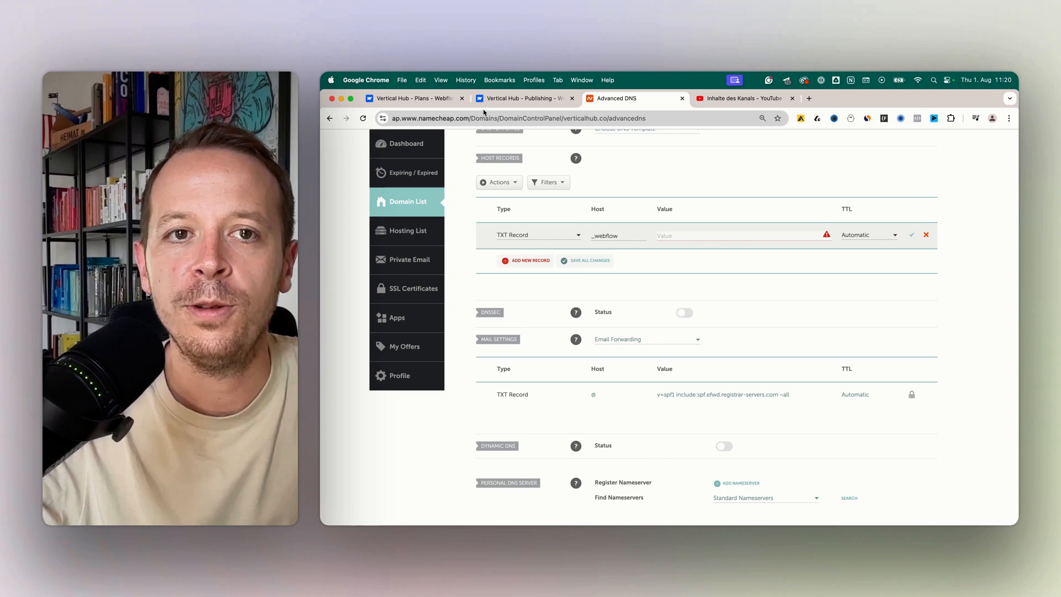
left_click(521, 99)
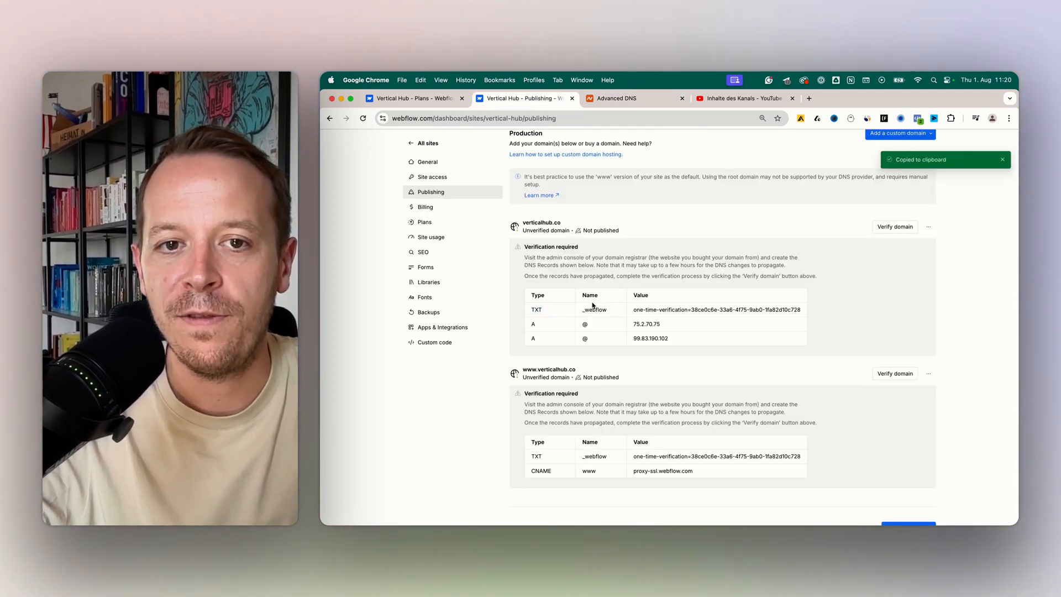
left_click(616, 99)
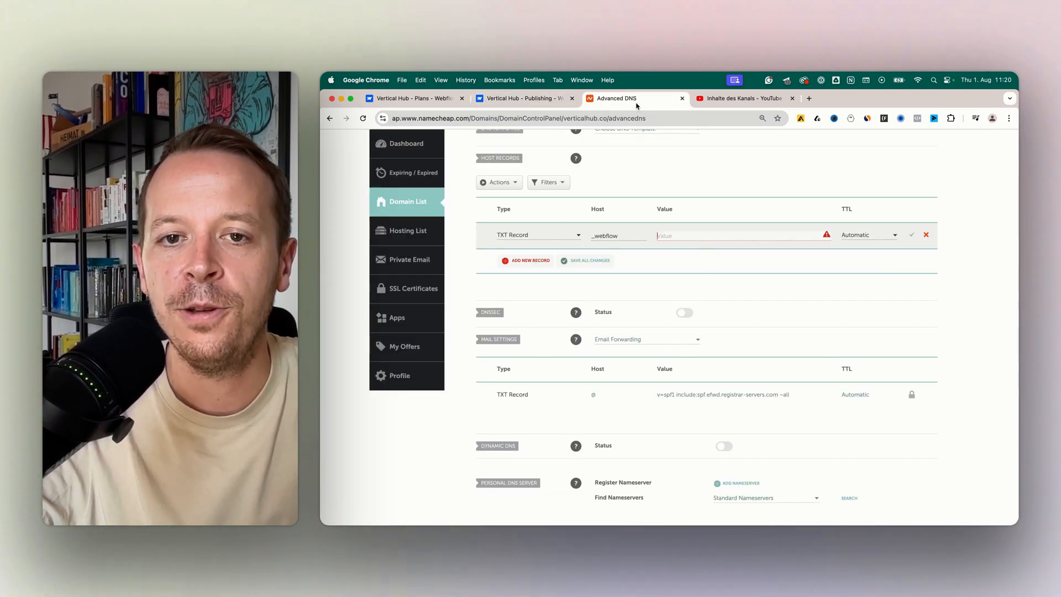
type("one-time-verification=38ce0c6e-33a6-4f75-9ab0-1fa82d10c728")
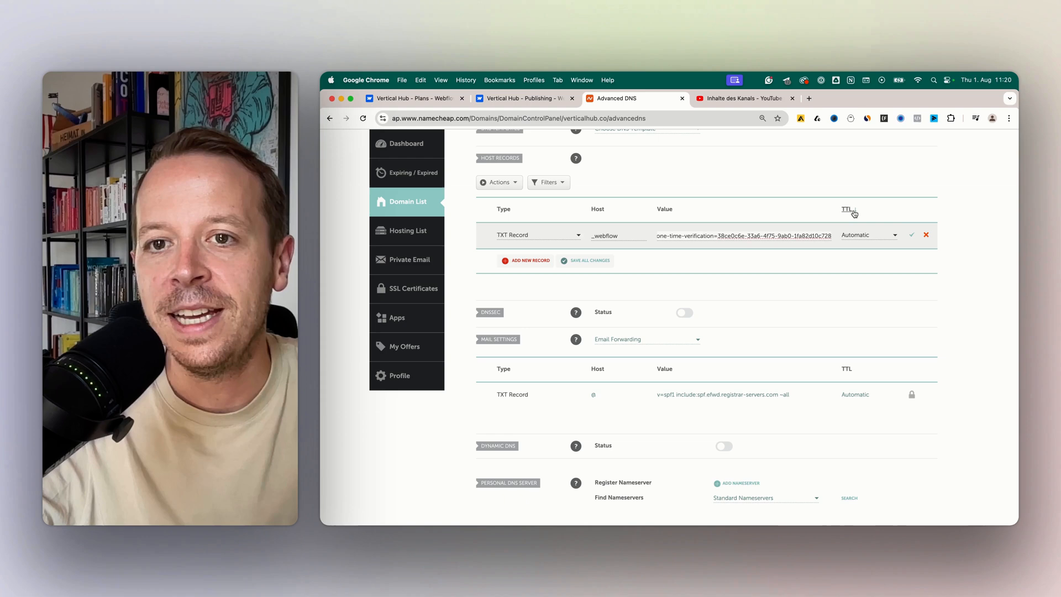
mouse_move(854, 192)
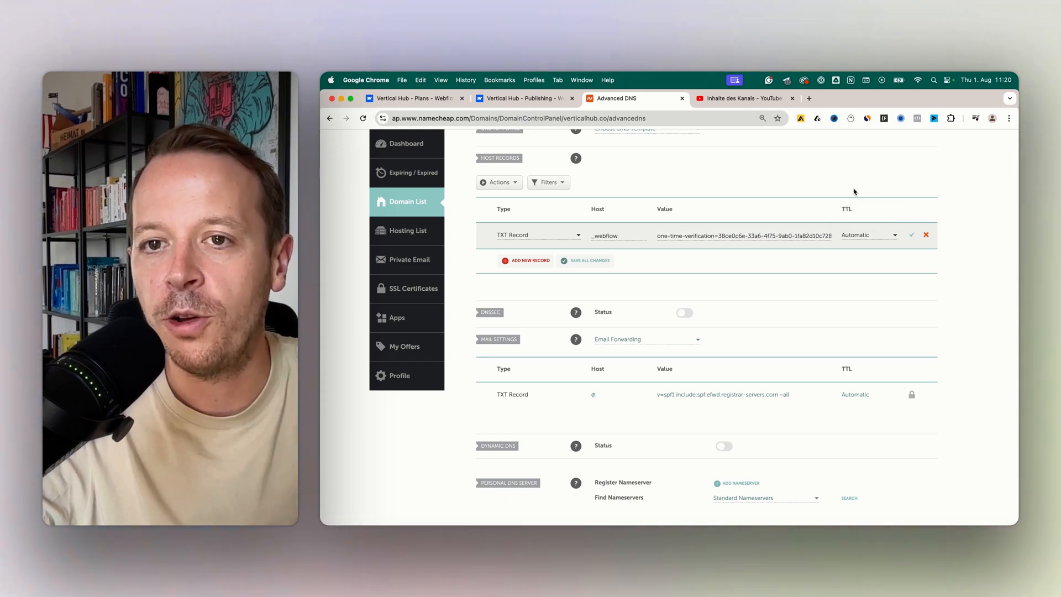
left_click(868, 235)
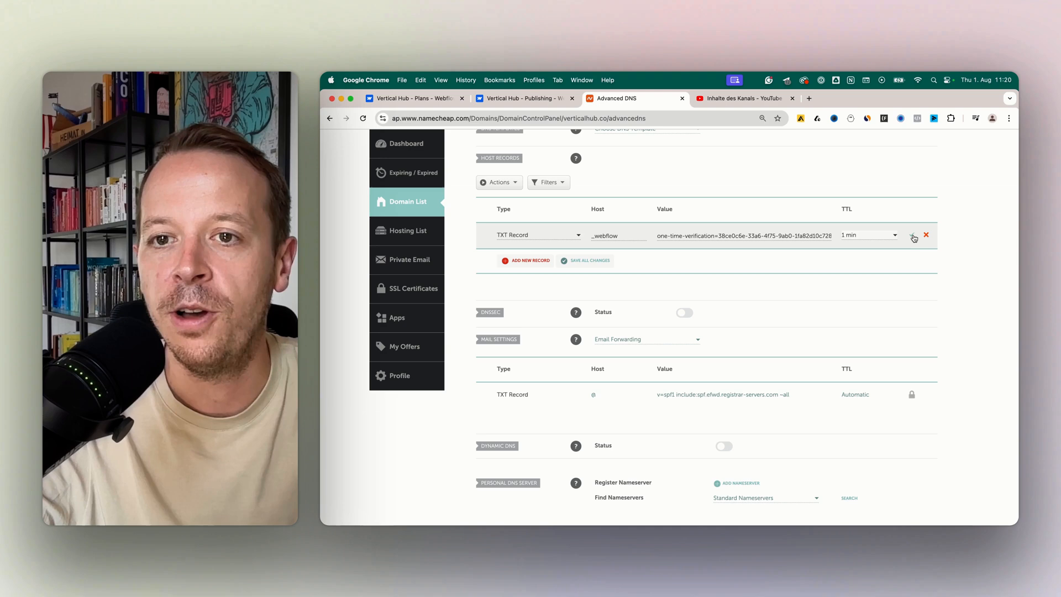
left_click(913, 235)
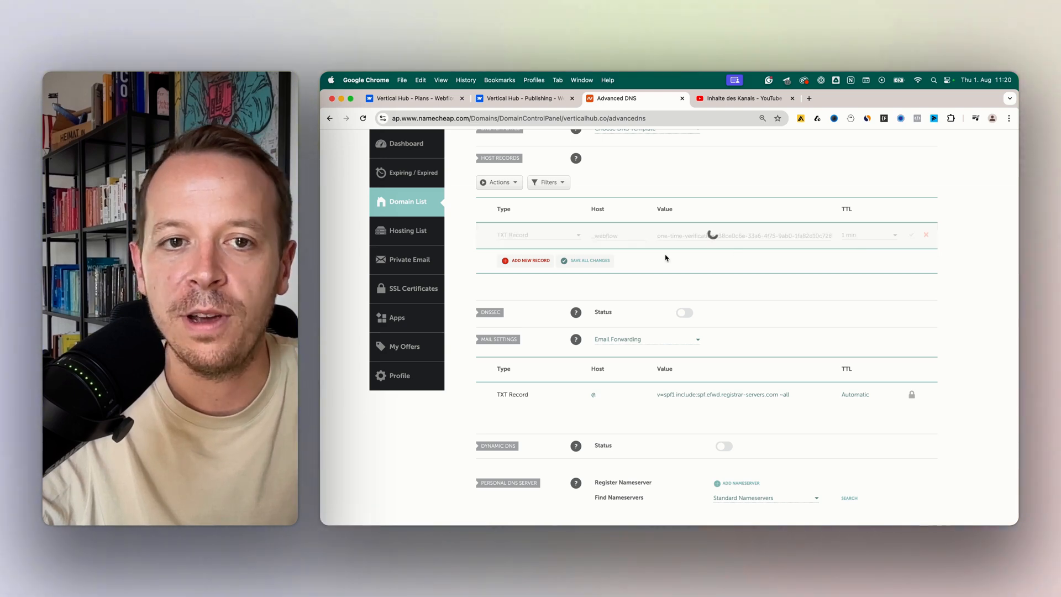
left_click(521, 98)
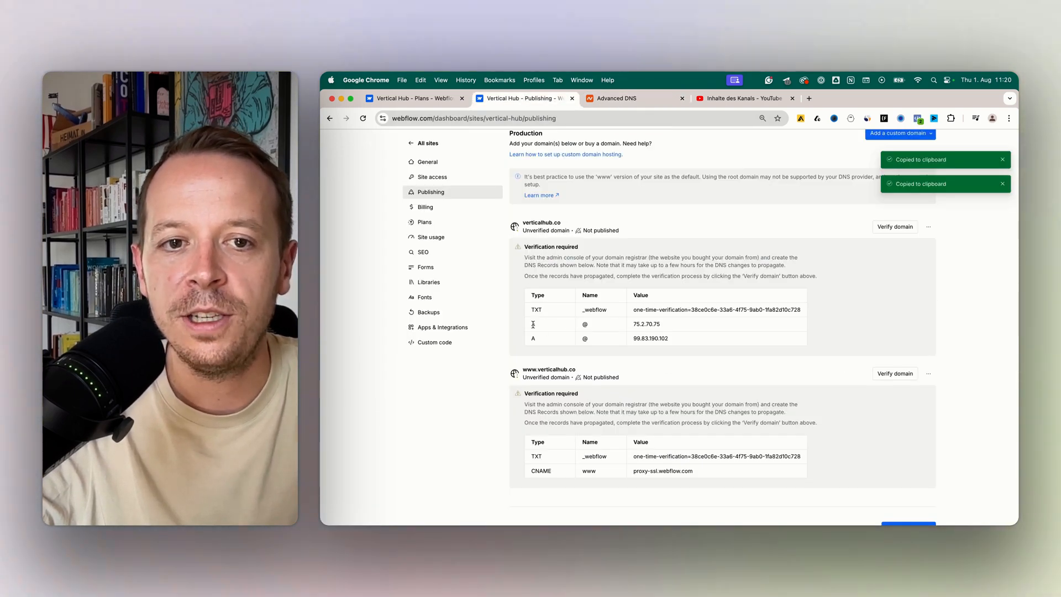
Add the first @ A record pointing to 75.2.70.75 with a 1 min TTL.
left_click(635, 98)
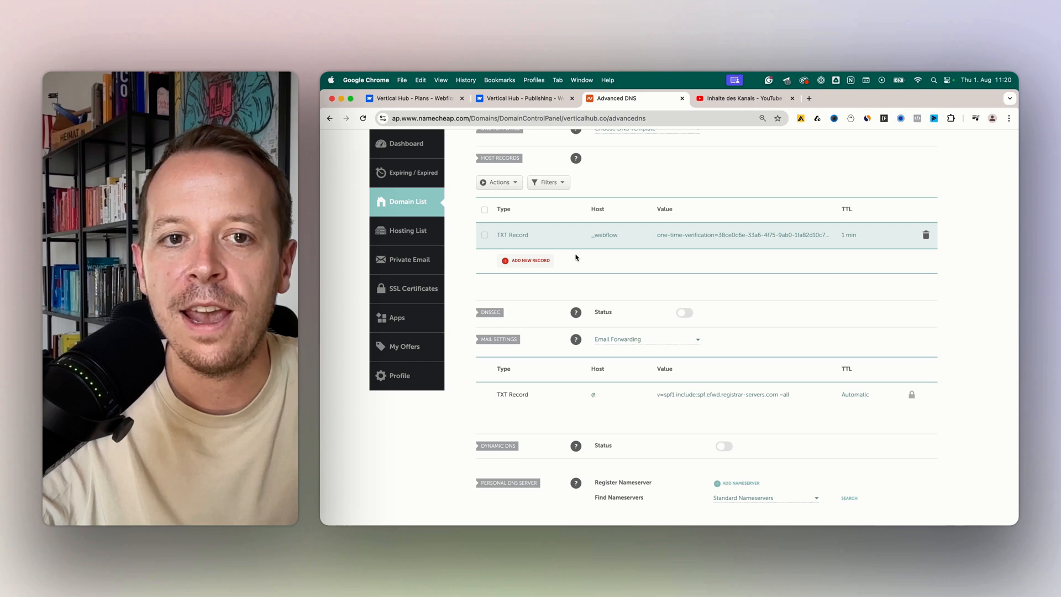
left_click(530, 259)
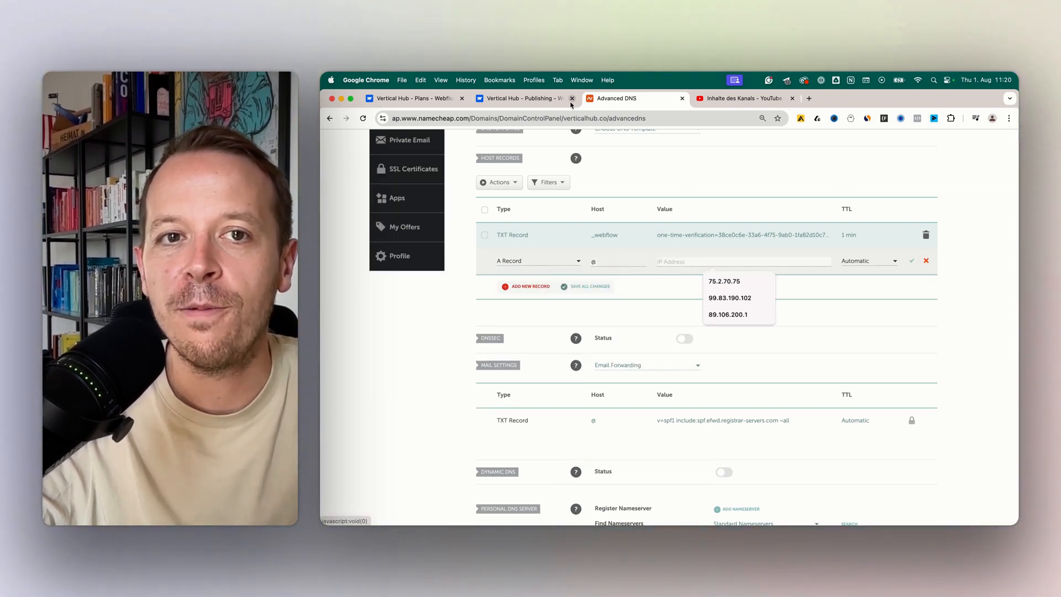
left_click(522, 99)
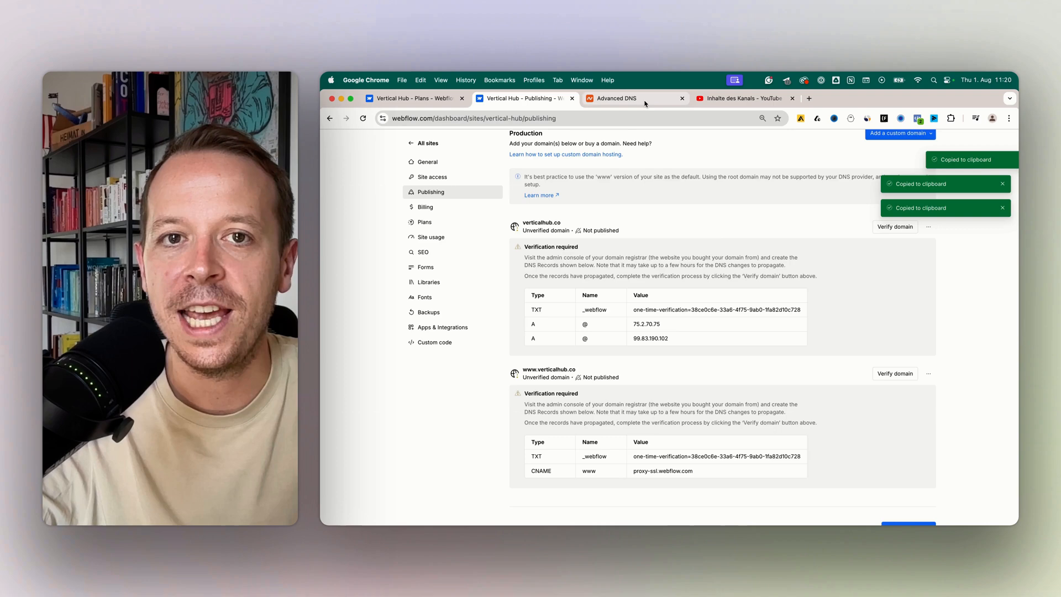
left_click(615, 98)
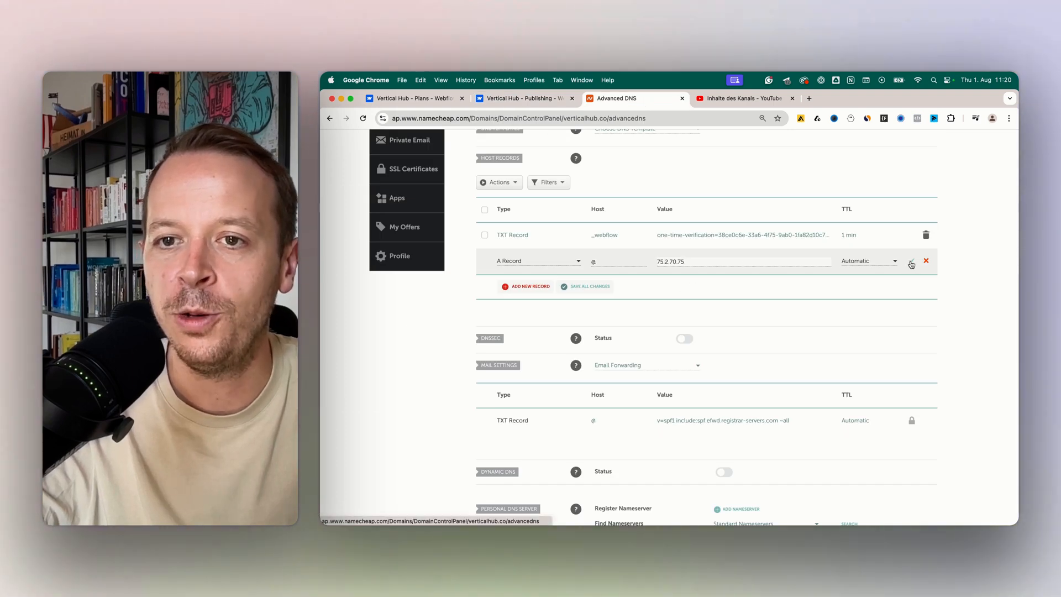
left_click(868, 260)
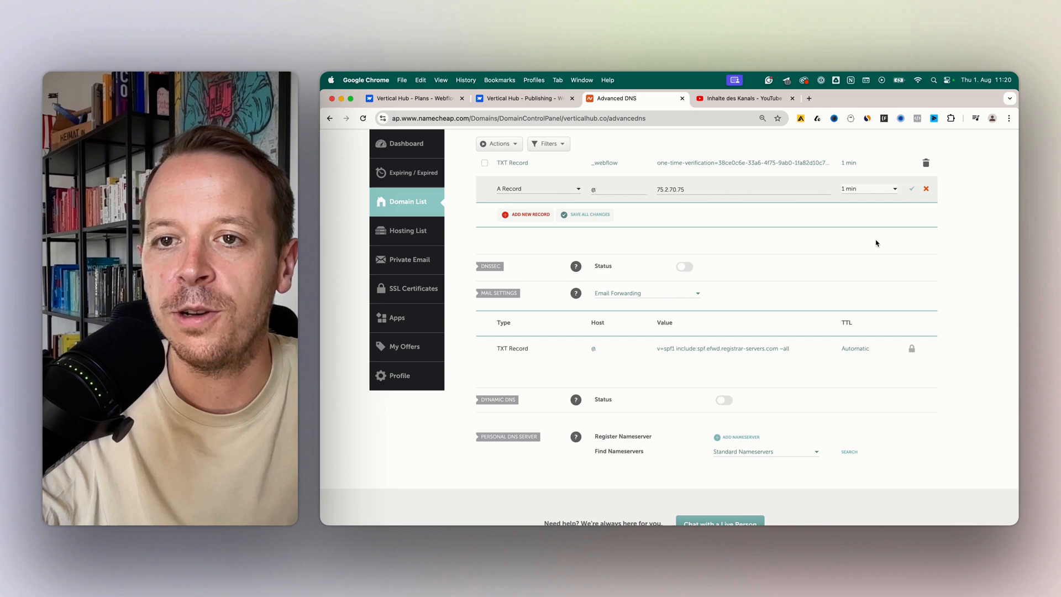
scroll("down", 3)
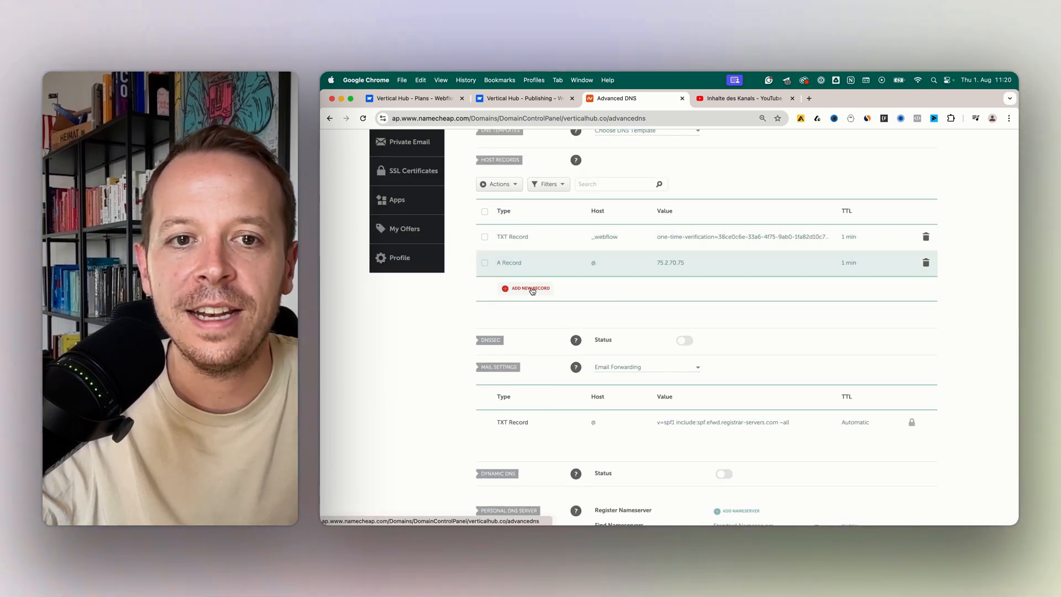
Add the second @ A record pointing to 99.83.190.102 with a 1 min TTL.
left_click(521, 98)
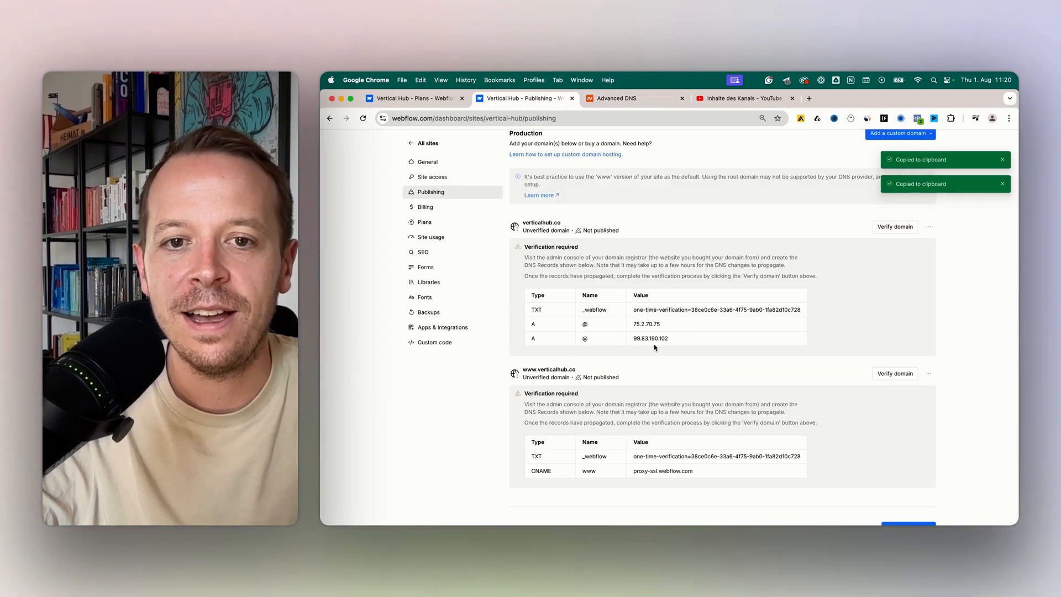
left_click(616, 98)
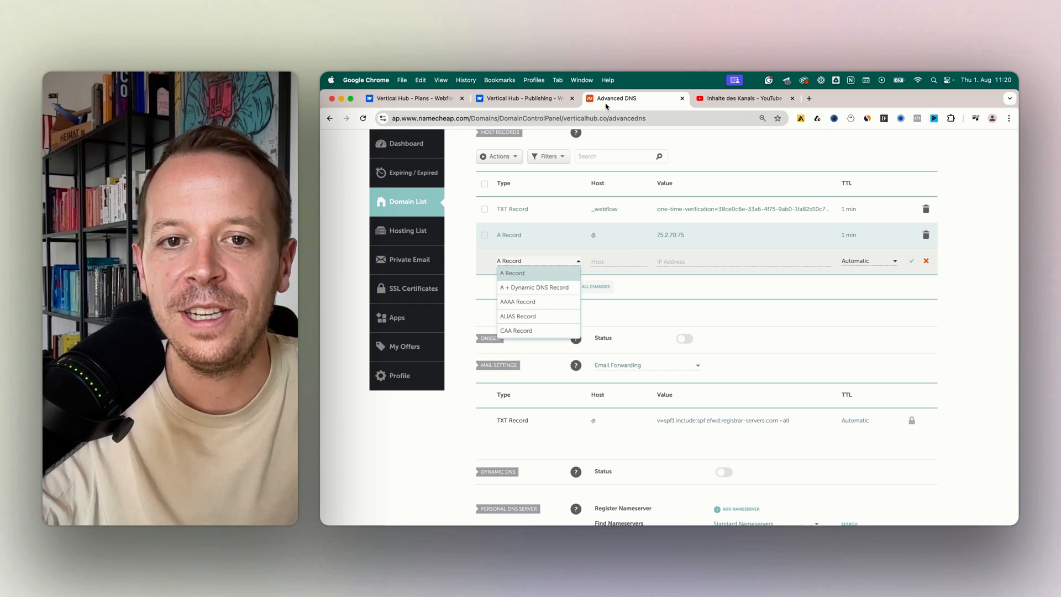
left_click(512, 273)
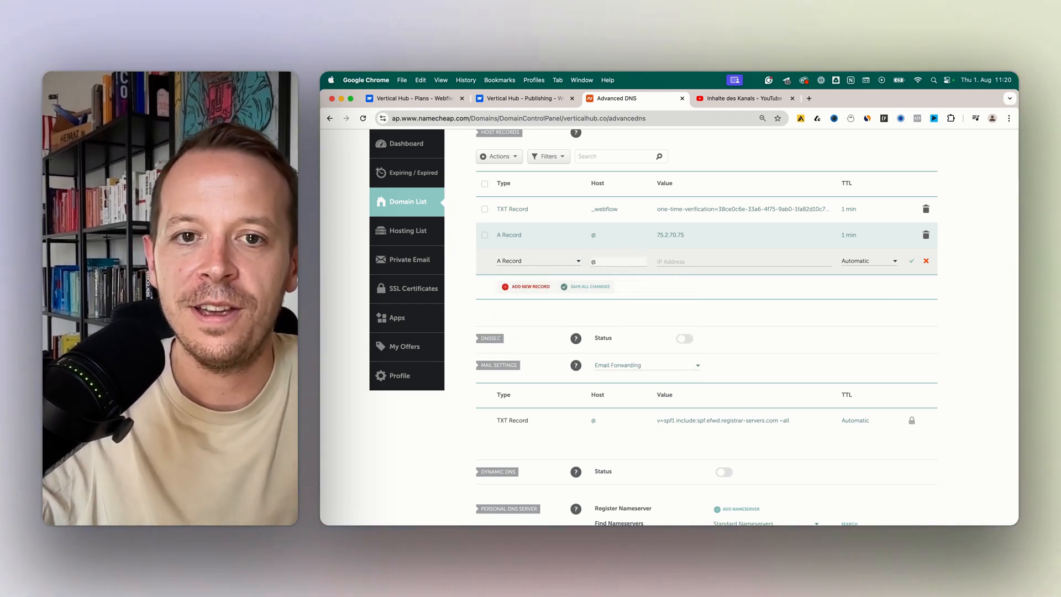
type("99.83.190.102")
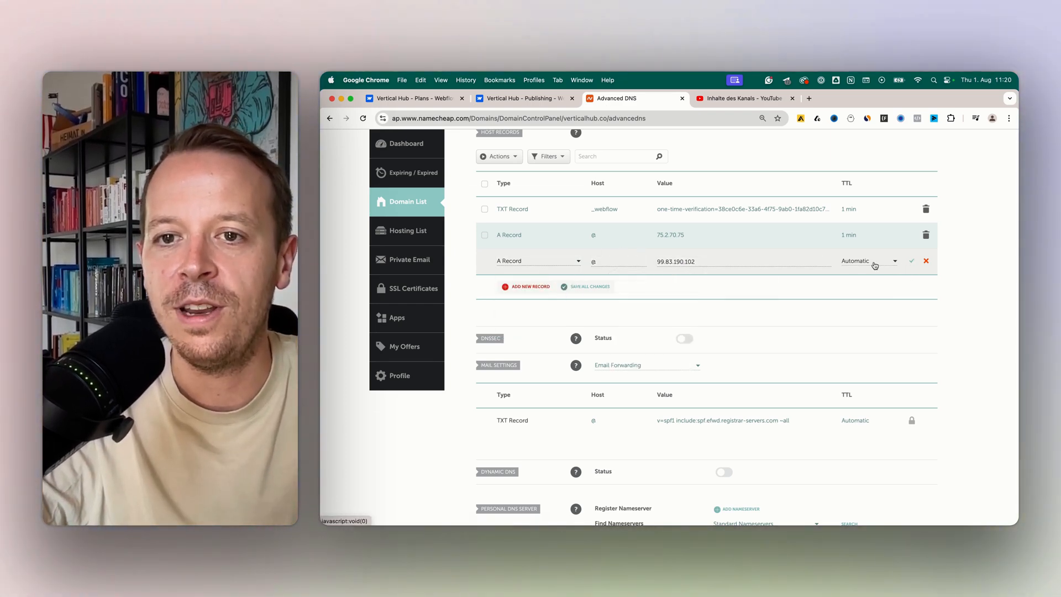
left_click(868, 261)
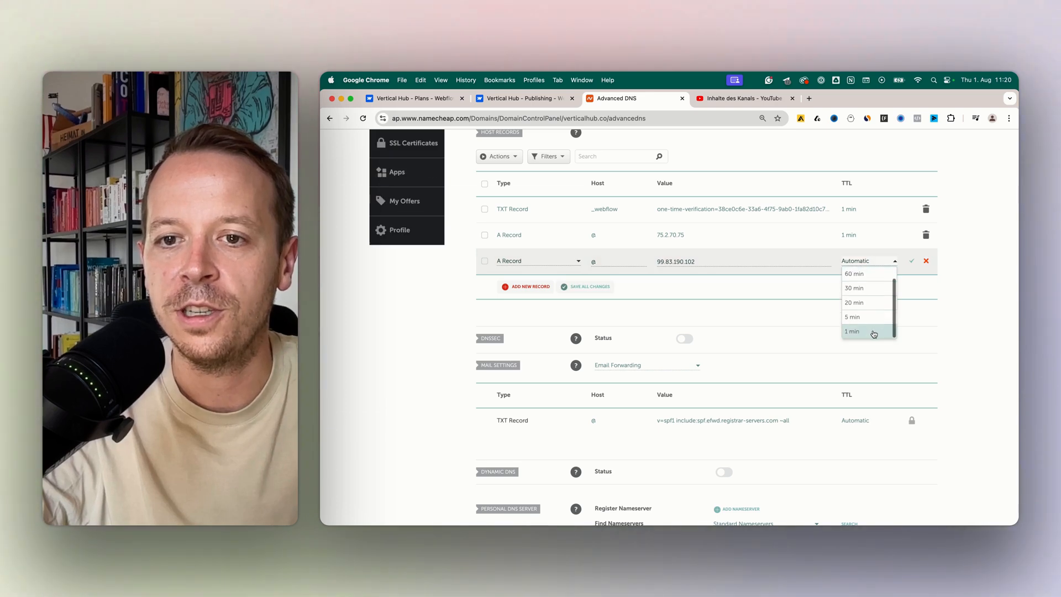
left_click(852, 331)
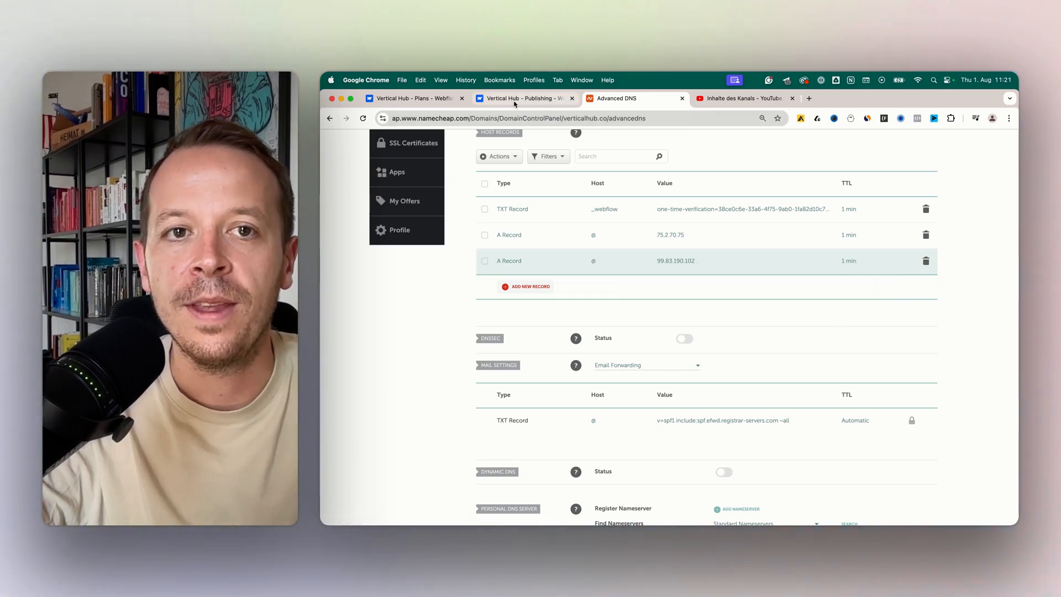
left_click(522, 99)
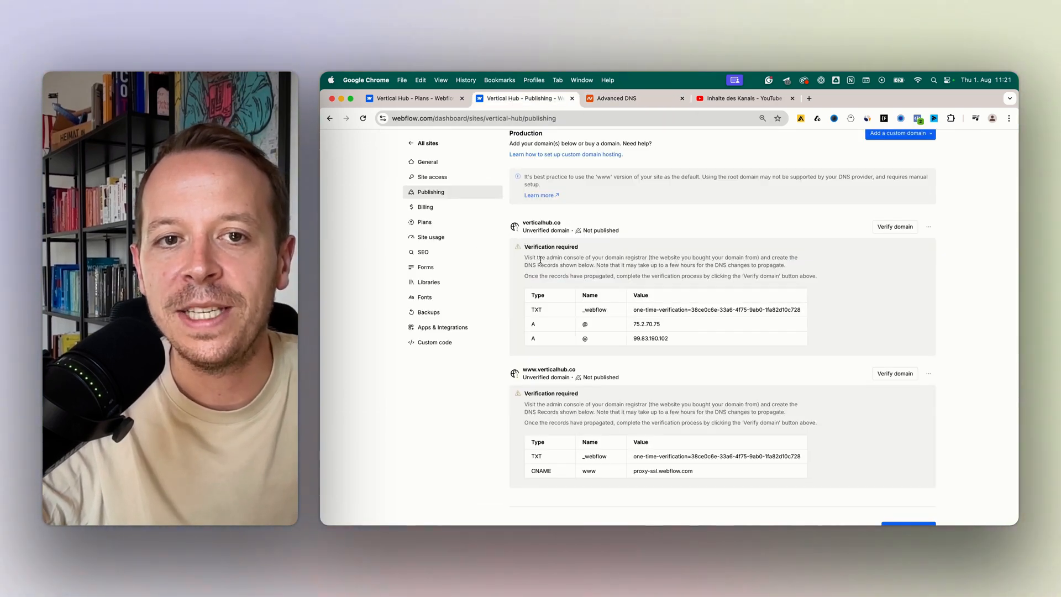
double_click(540, 223)
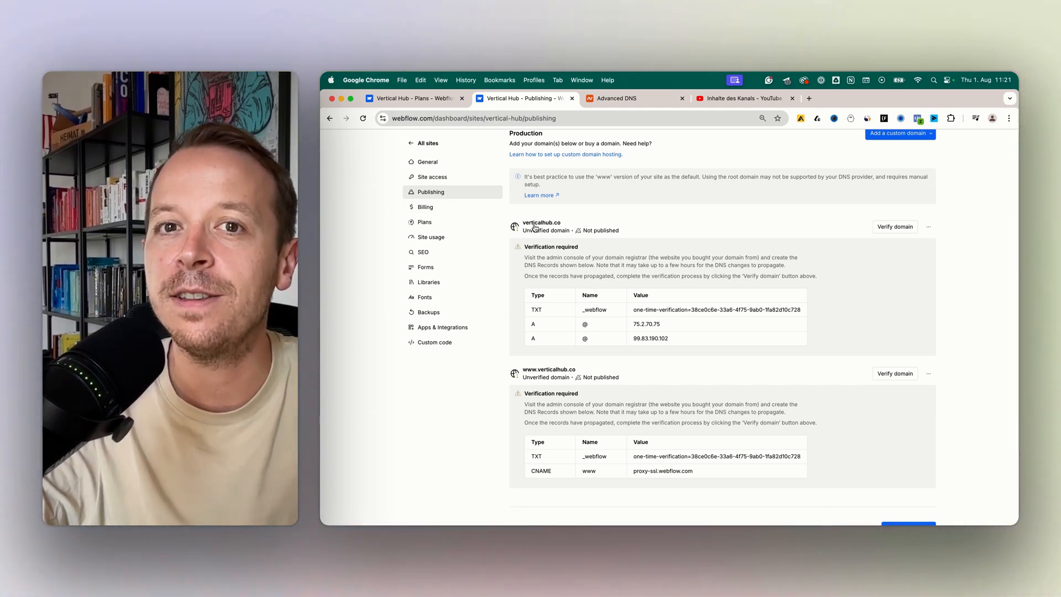
mouse_move(612, 378)
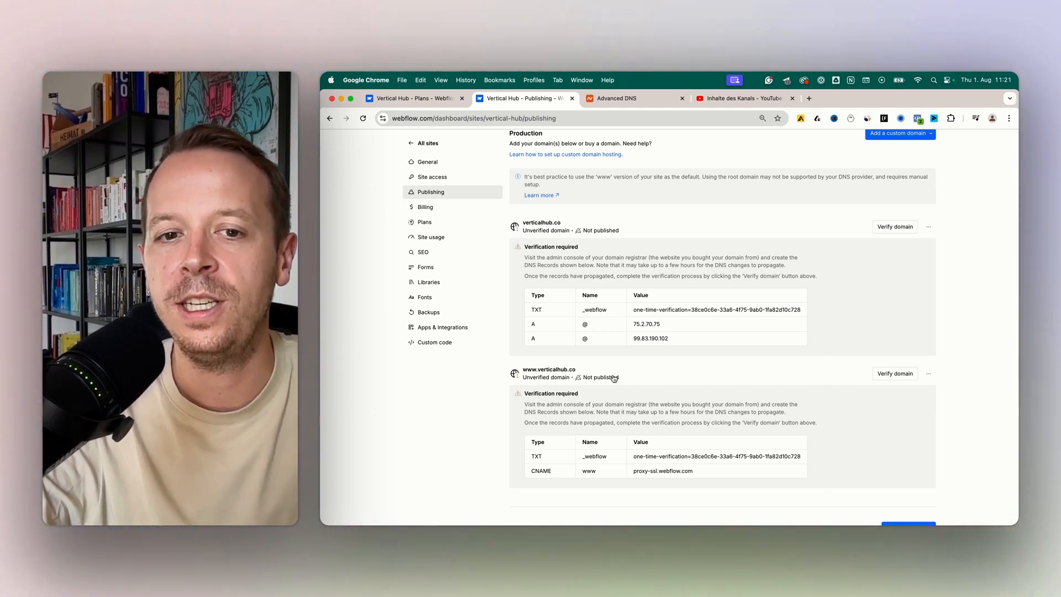
scroll("down", 3)
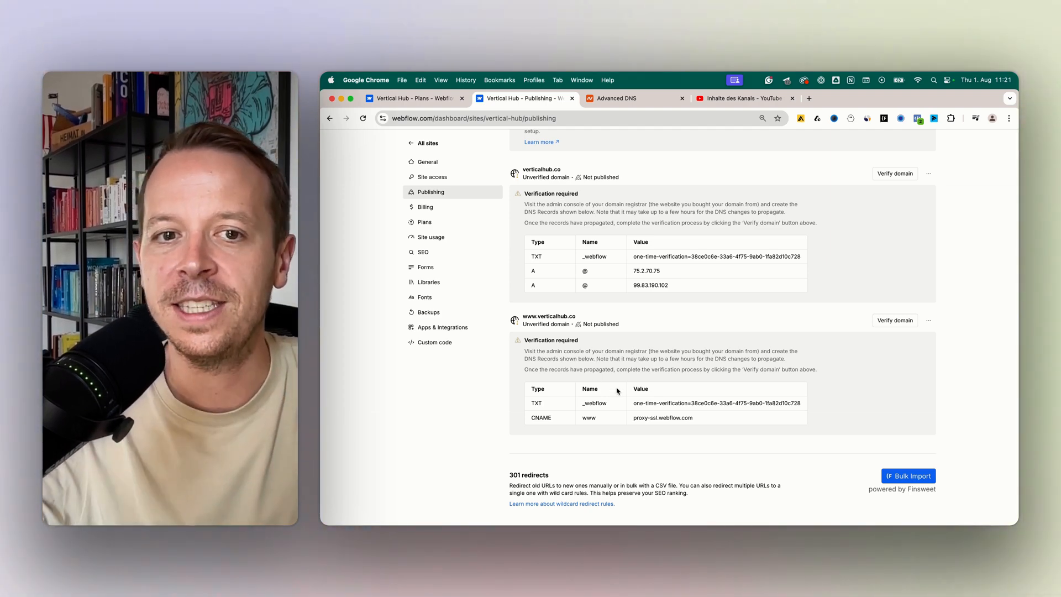
mouse_move(533, 320)
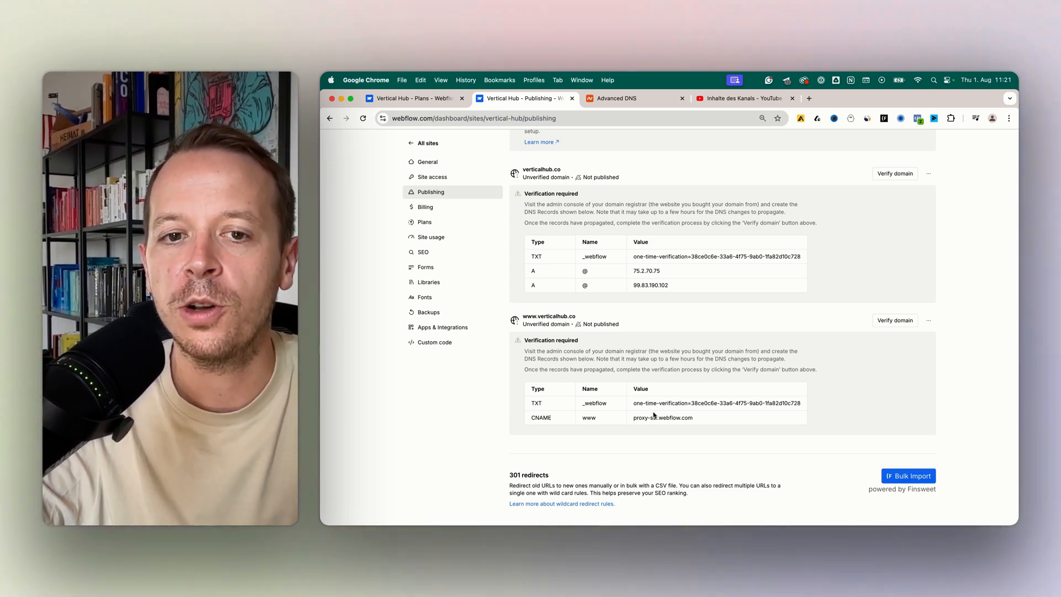
mouse_move(655, 418)
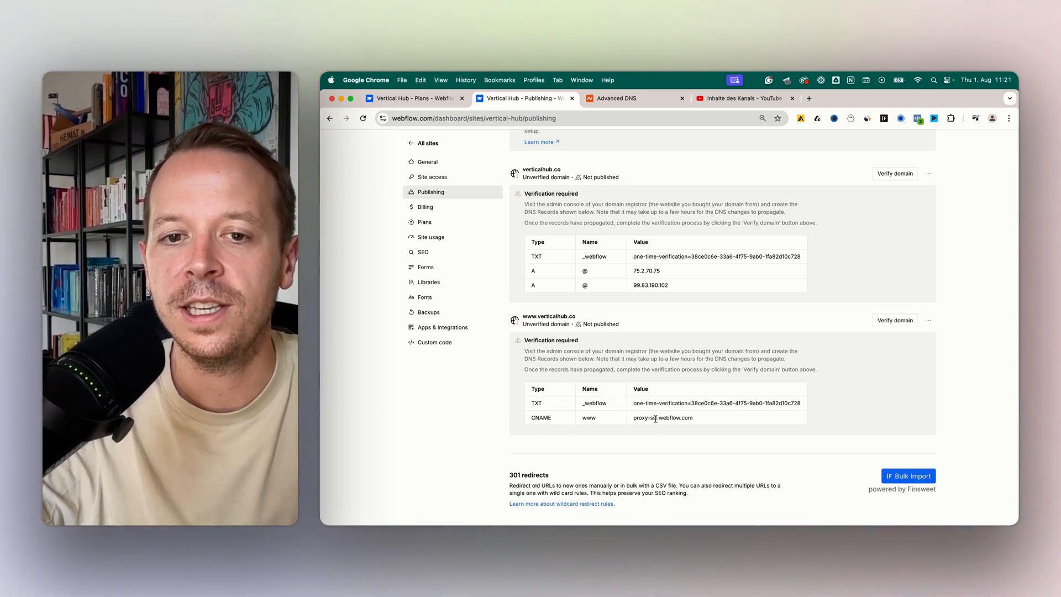
left_click(662, 418)
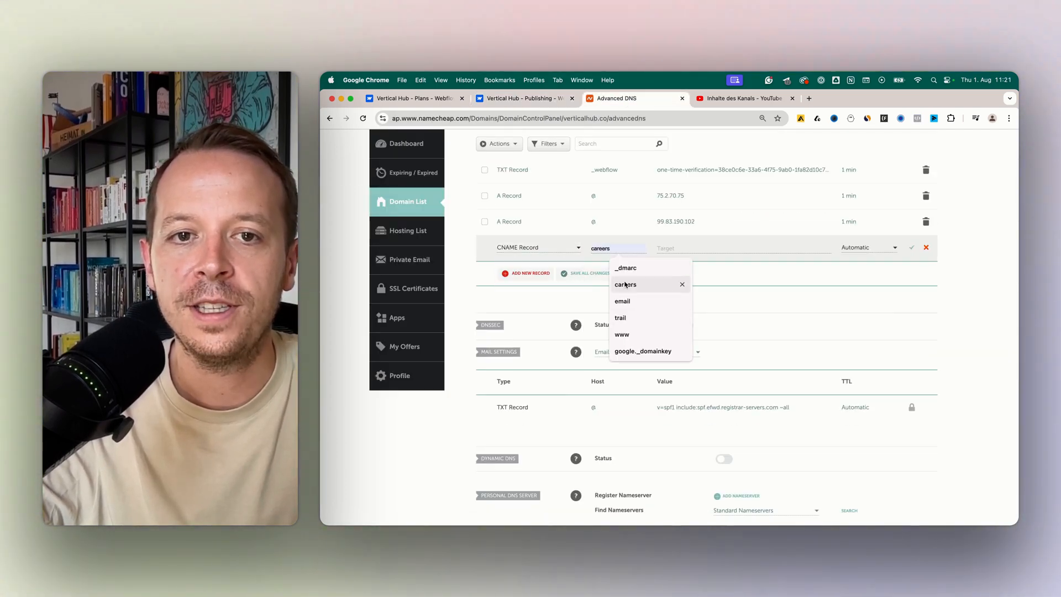
Save a www CNAME record targeting proxy-ssl.webflow.com with a 1 min TTL.
left_click(621, 334)
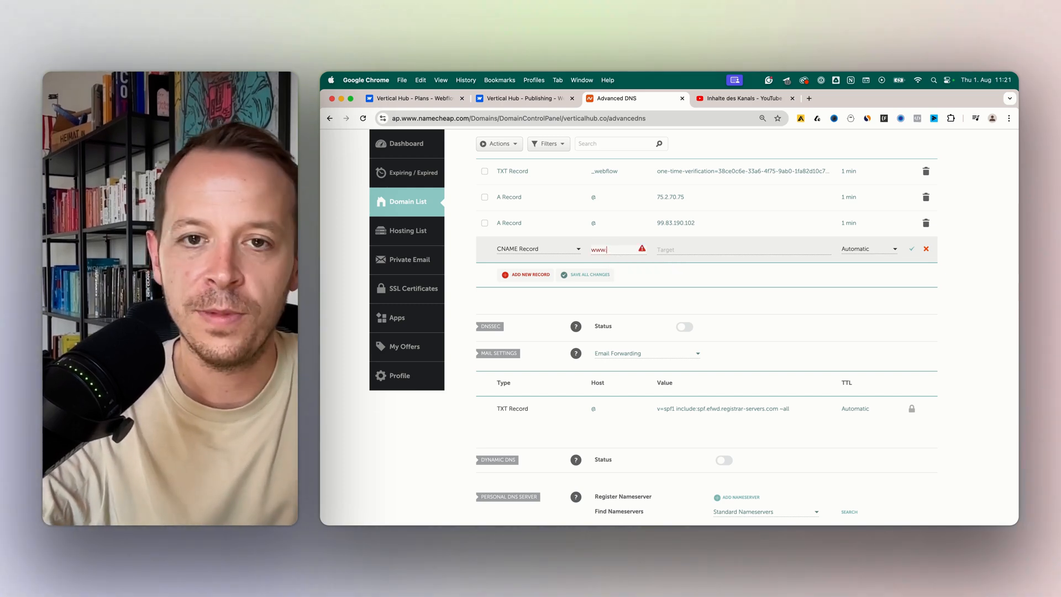
type("proxy-ssl.webflow.com")
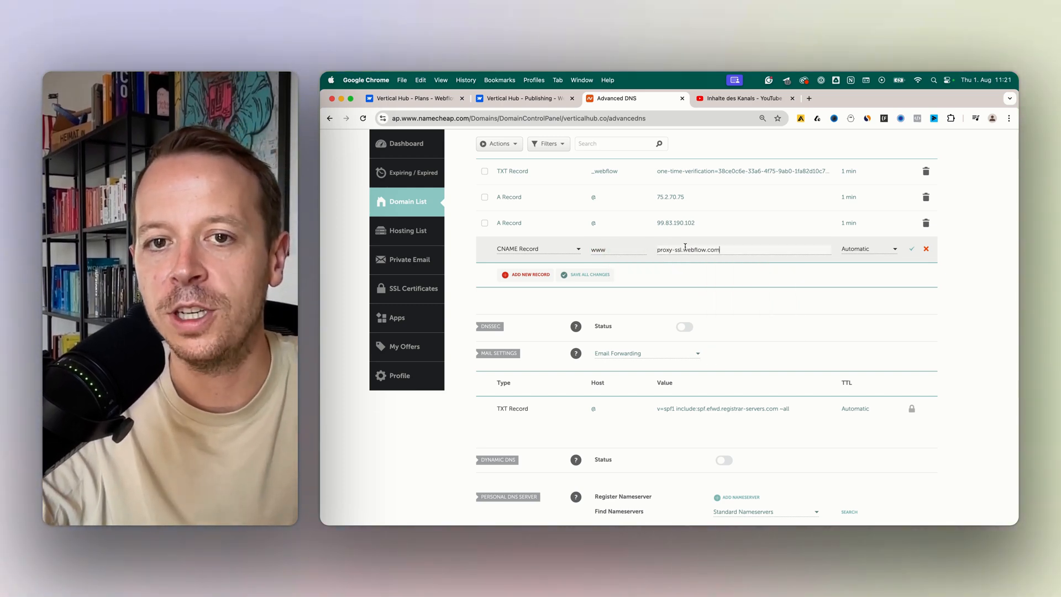
left_click(868, 347)
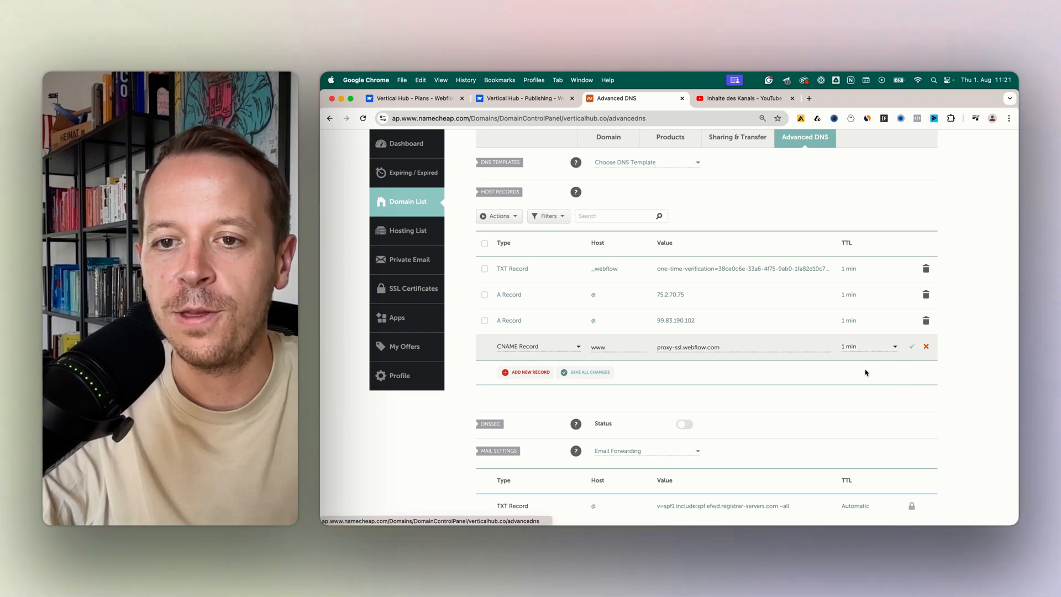
left_click(911, 346)
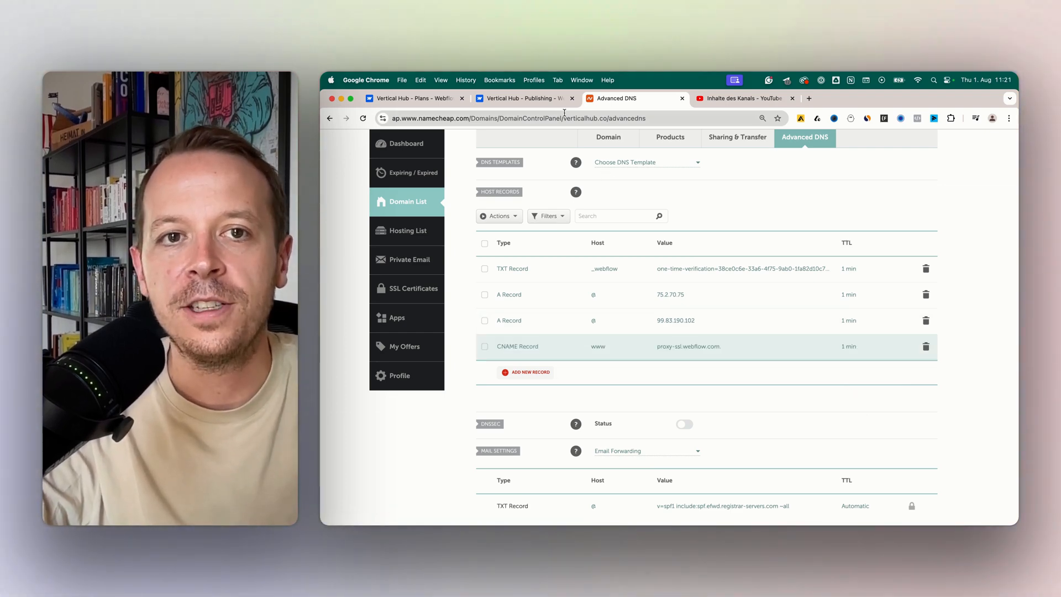
left_click(521, 98)
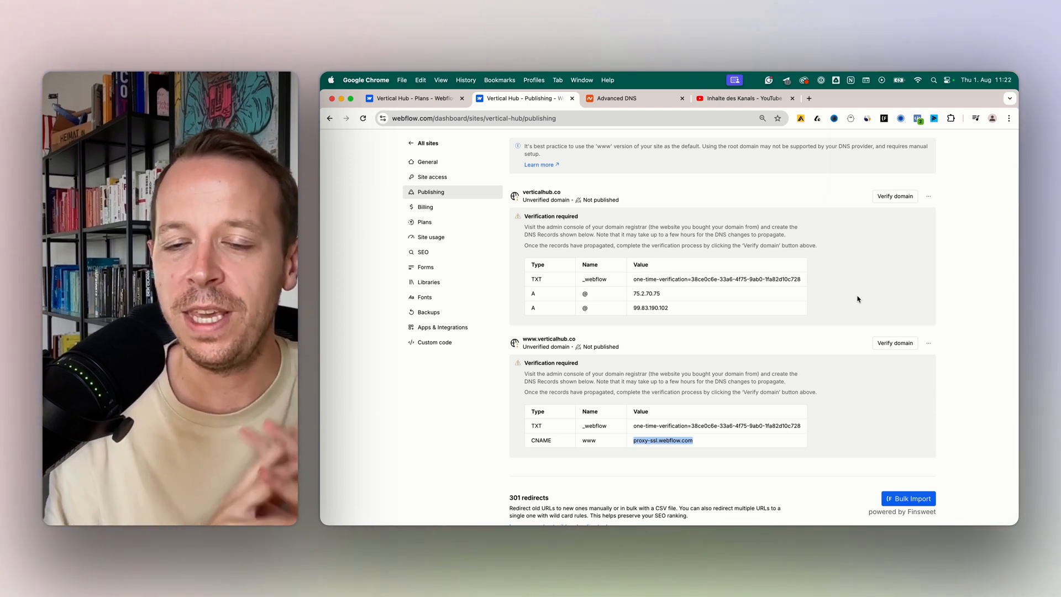
left_click(895, 196)
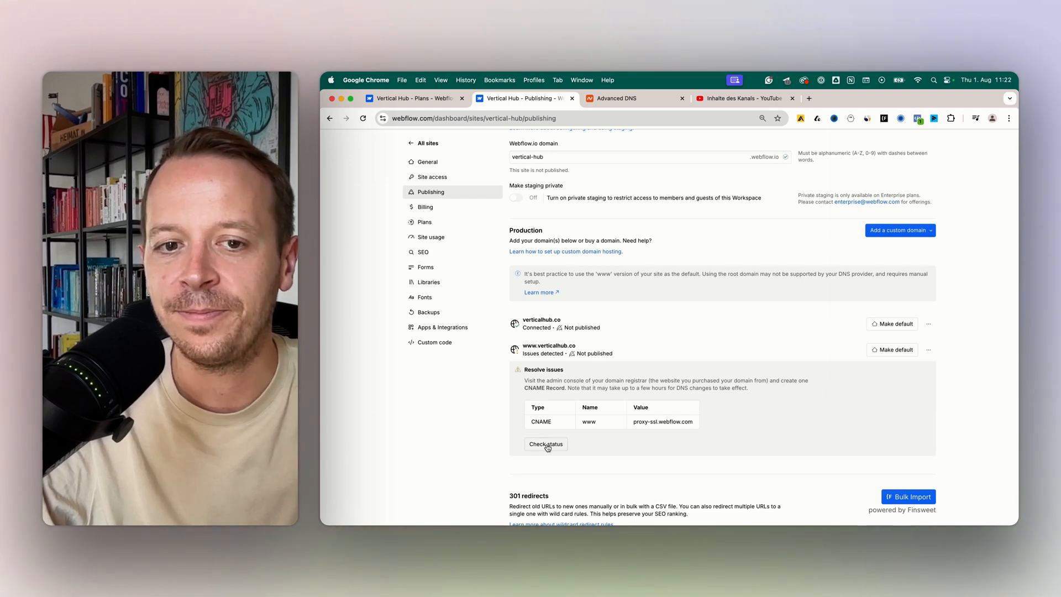
scroll("down", 3)
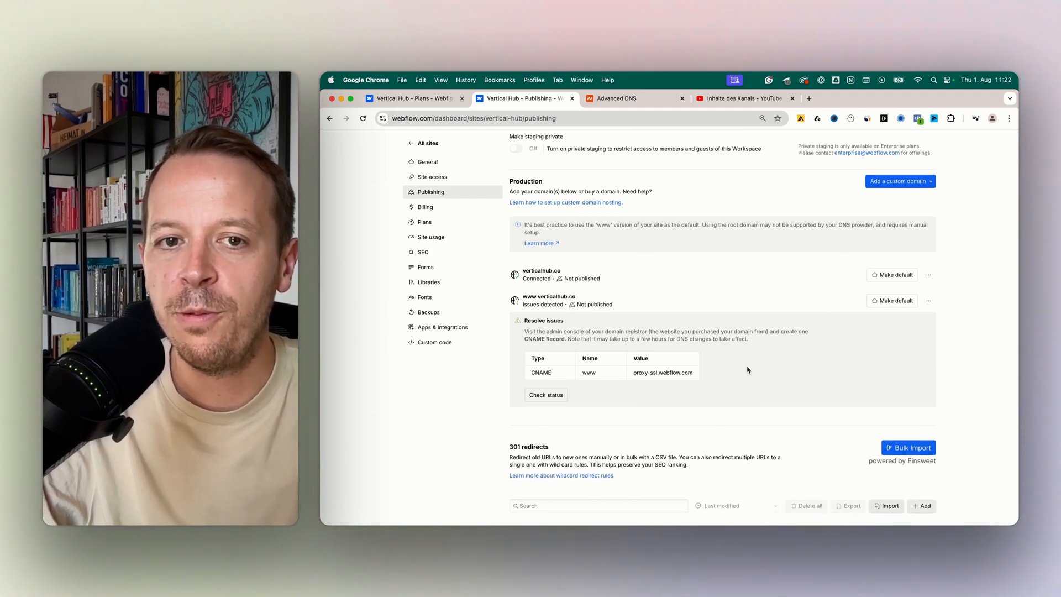
left_click(892, 300)
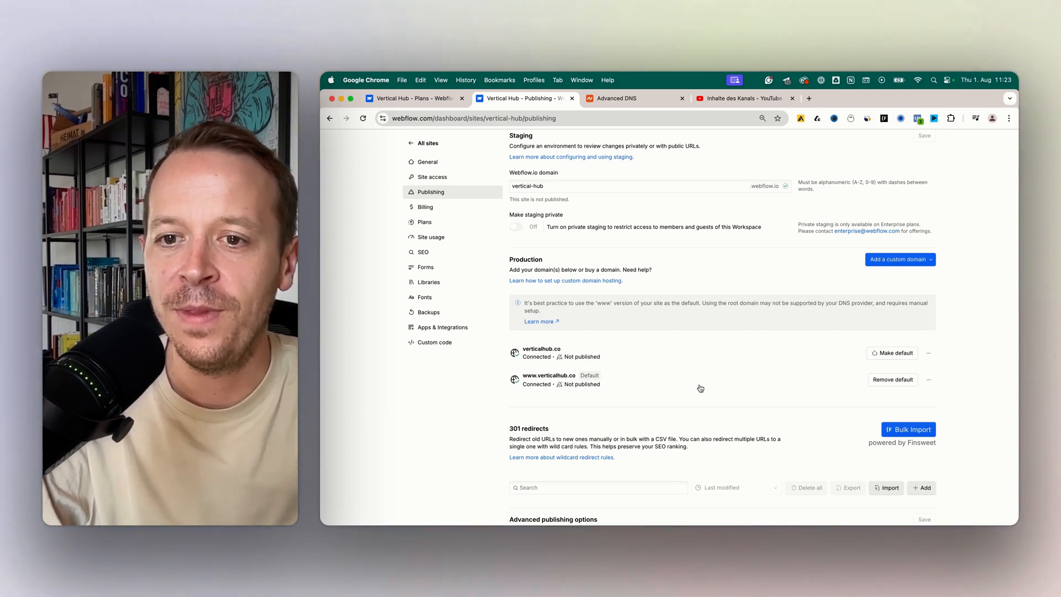
left_click(911, 167)
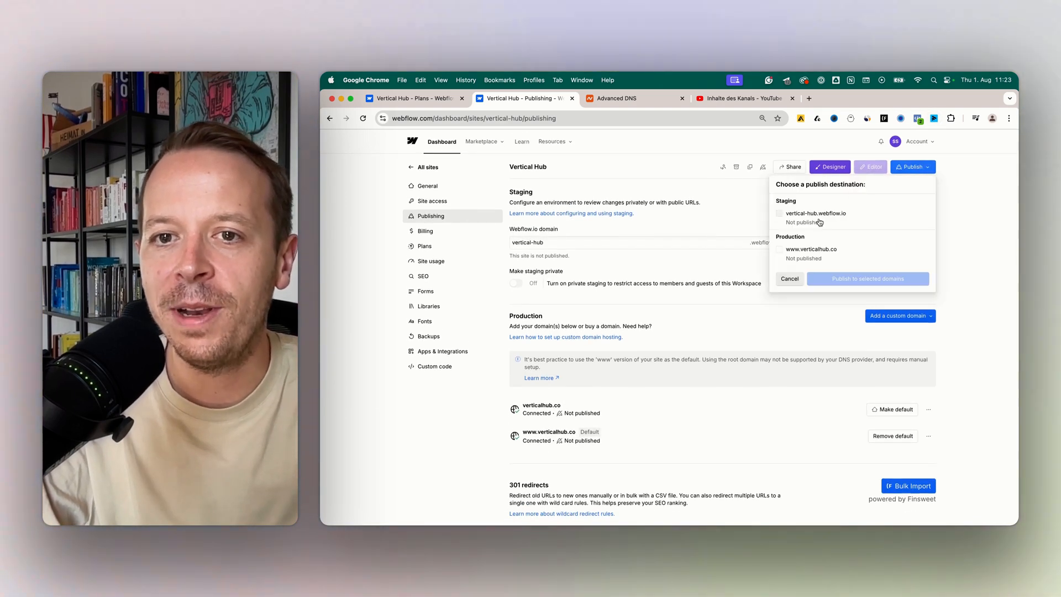
left_click(779, 249)
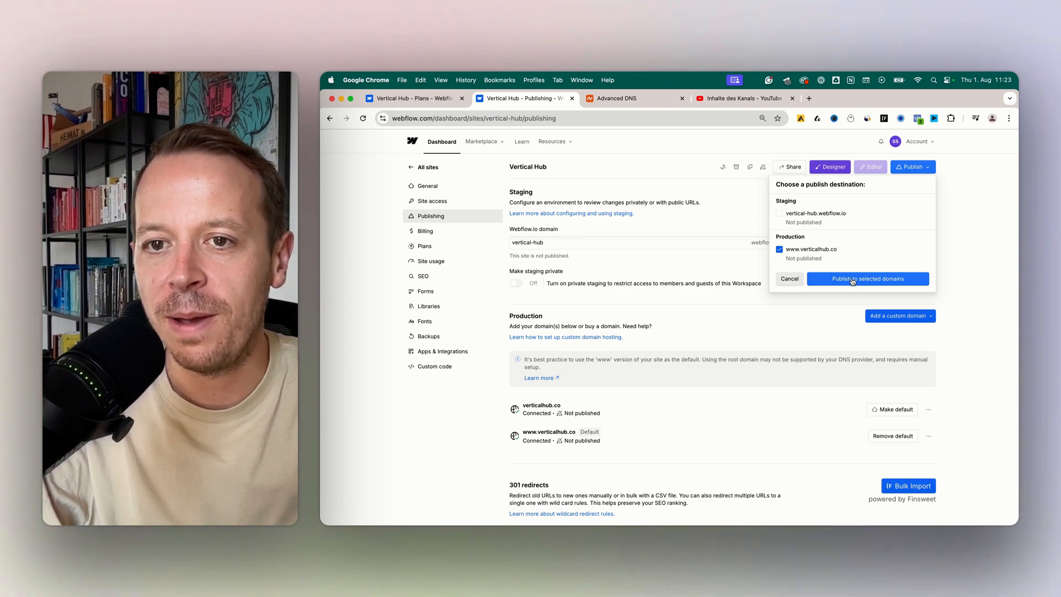